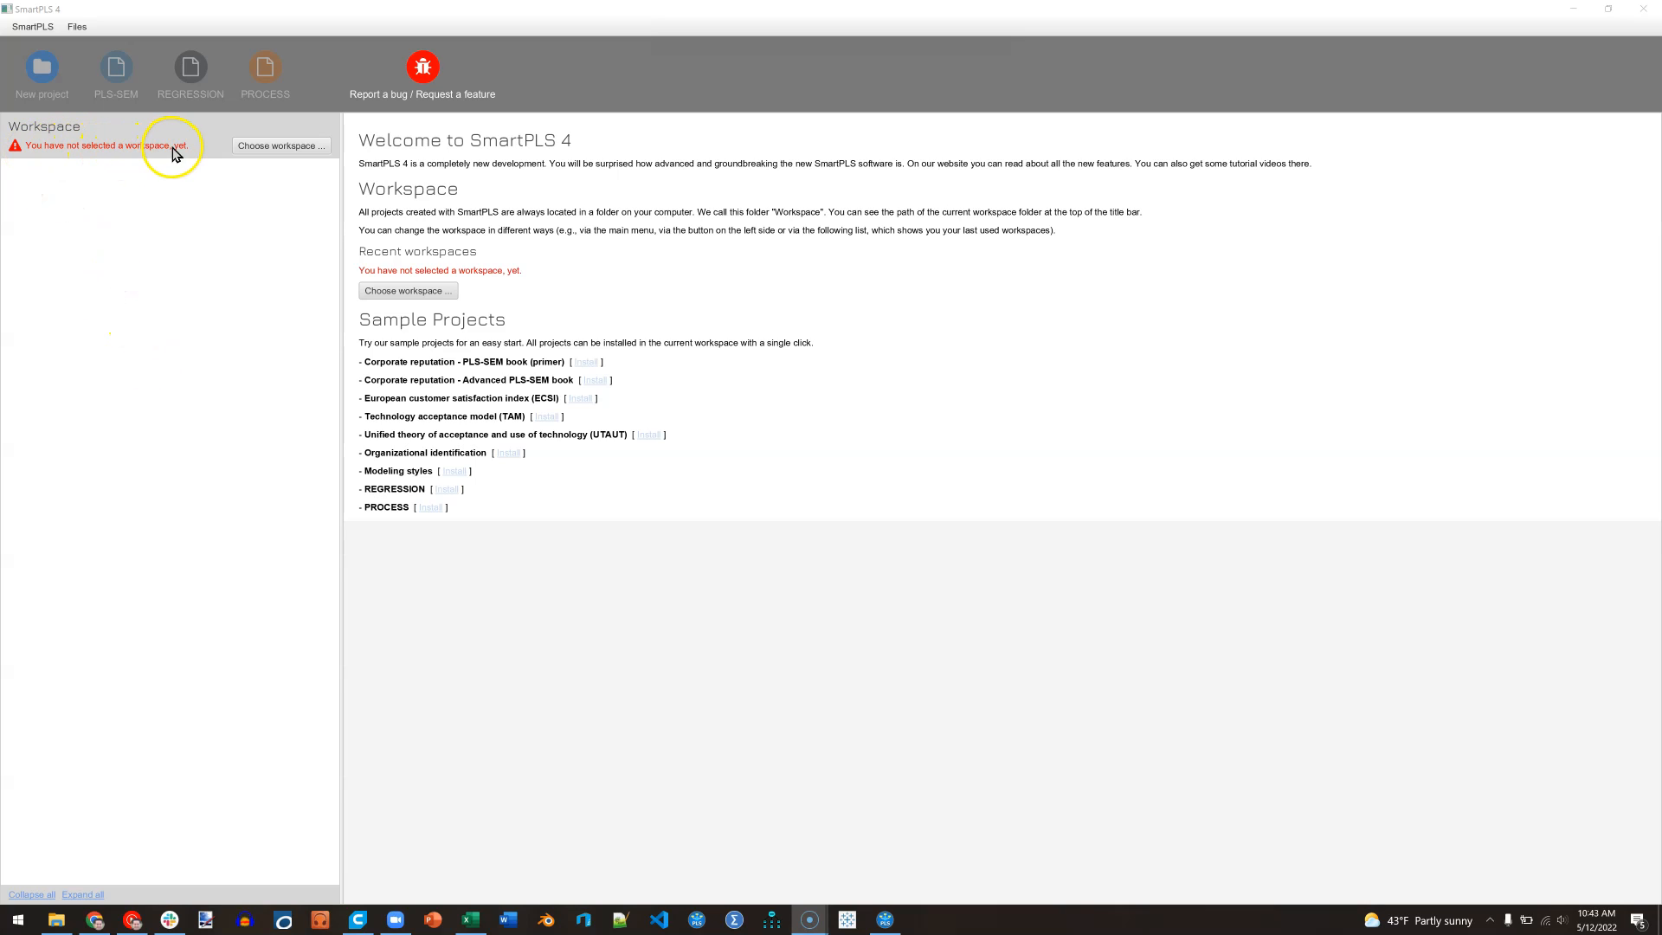
{"action": "mouse_move", "coordinate": [280, 146]}
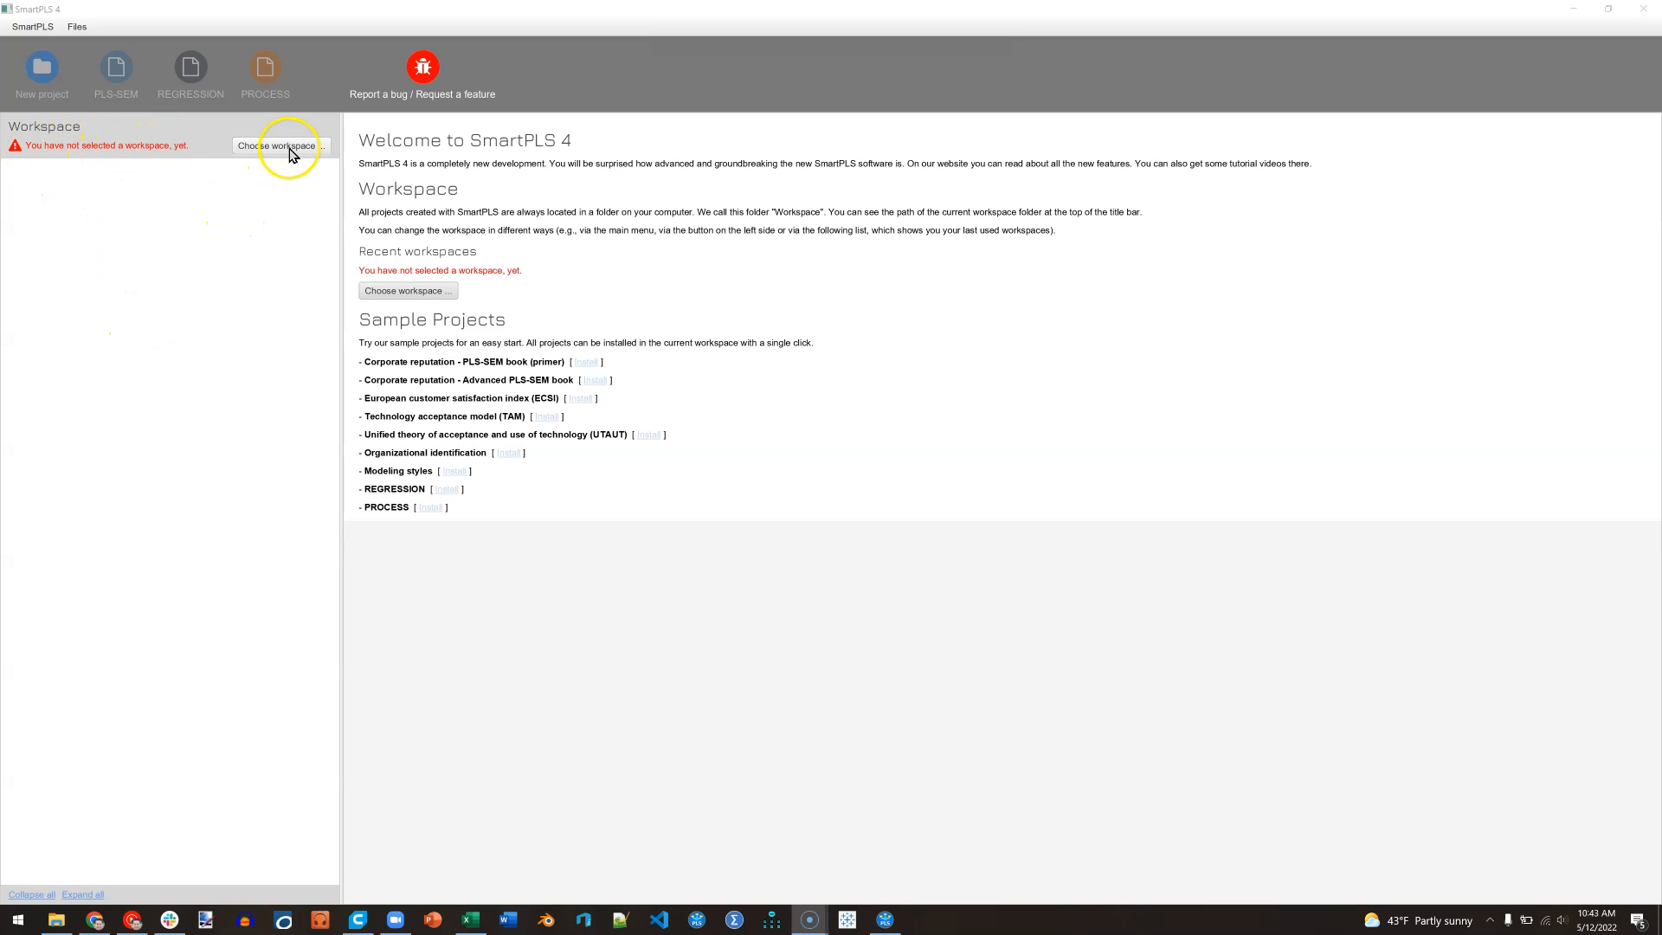
Create a SmartPLS4 folder inside Documents and select it as the workspace
{"action": "left_click", "coordinate": [278, 145]}
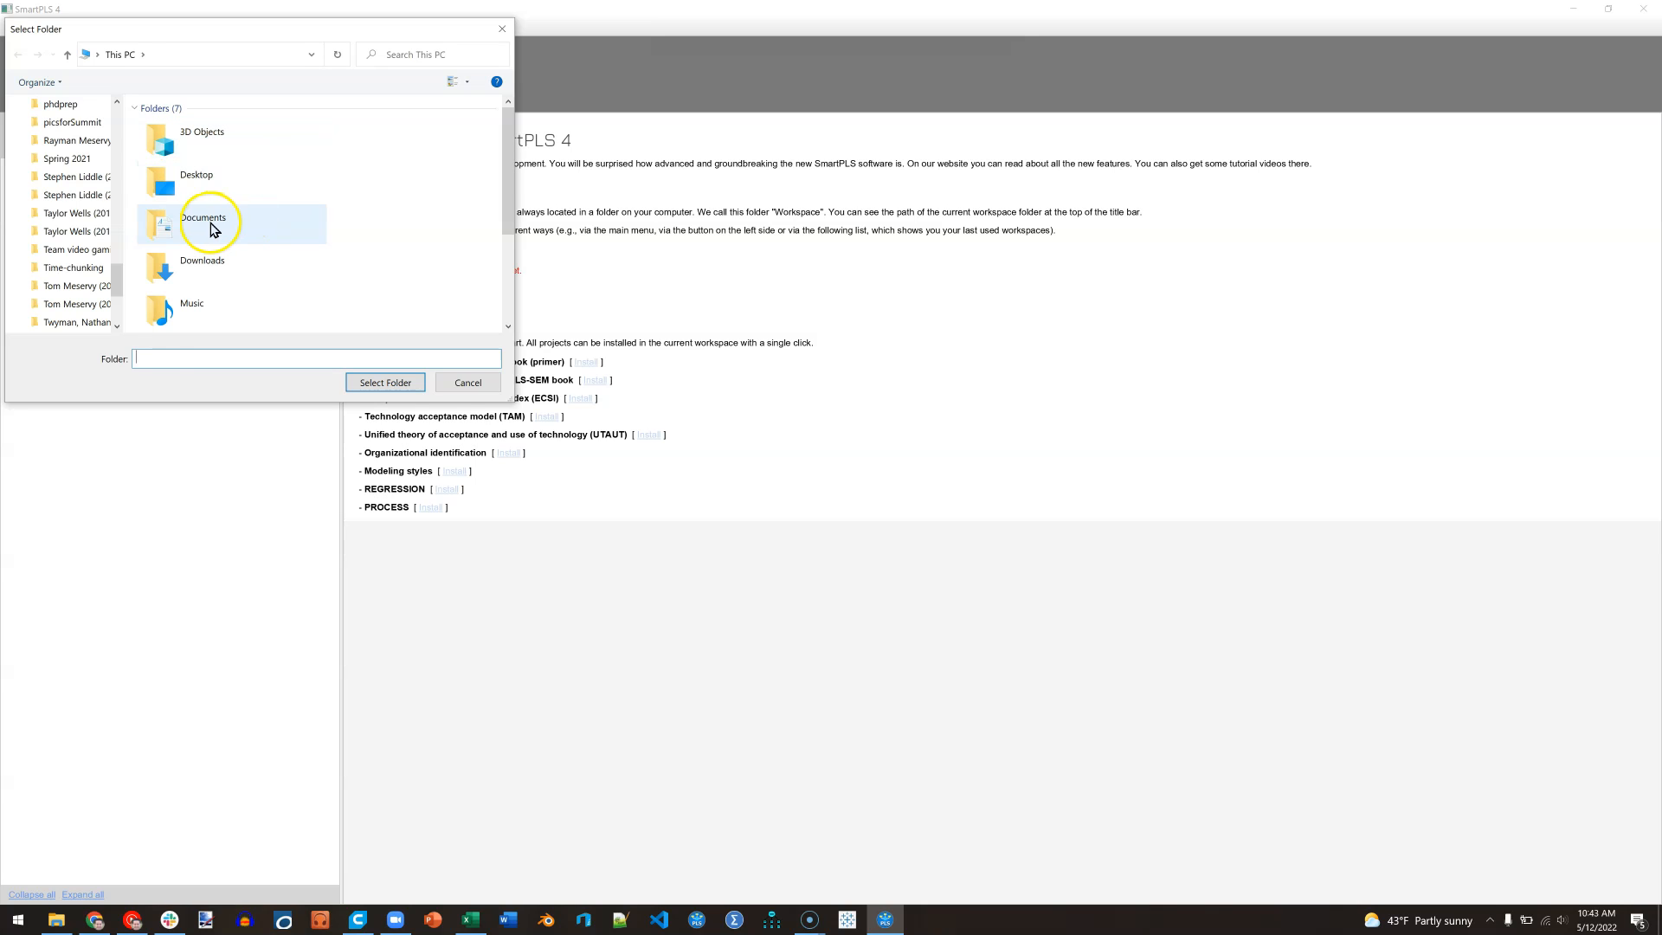
{"action": "double_click", "coordinate": [203, 222]}
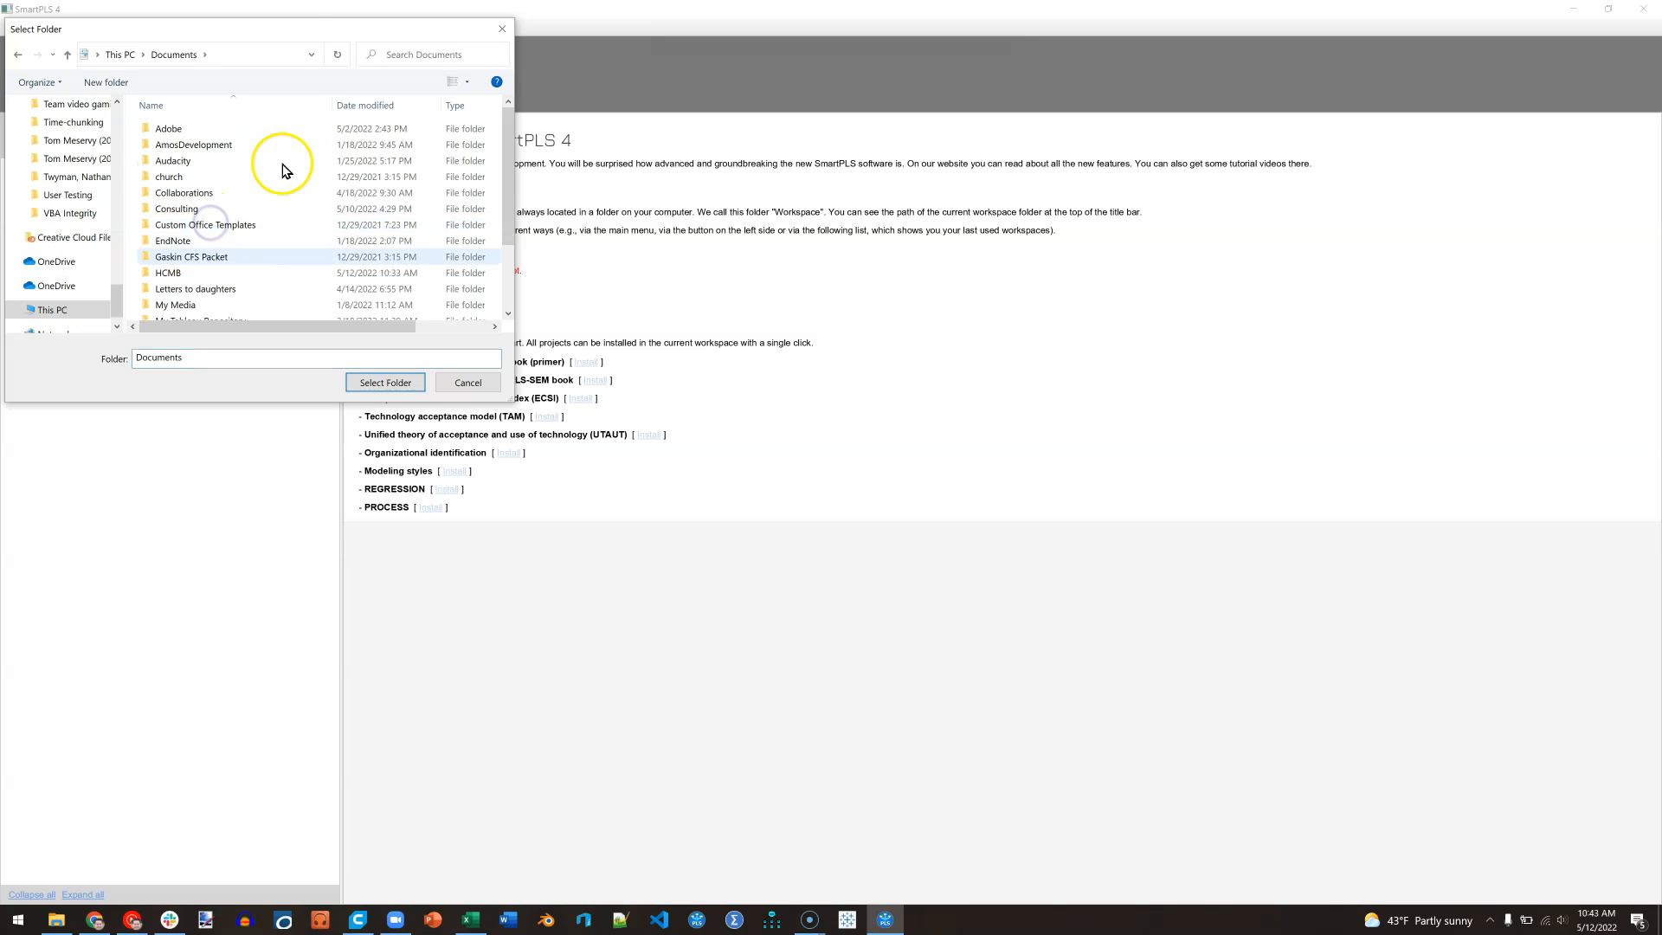
{"action": "left_click", "coordinate": [105, 81]}
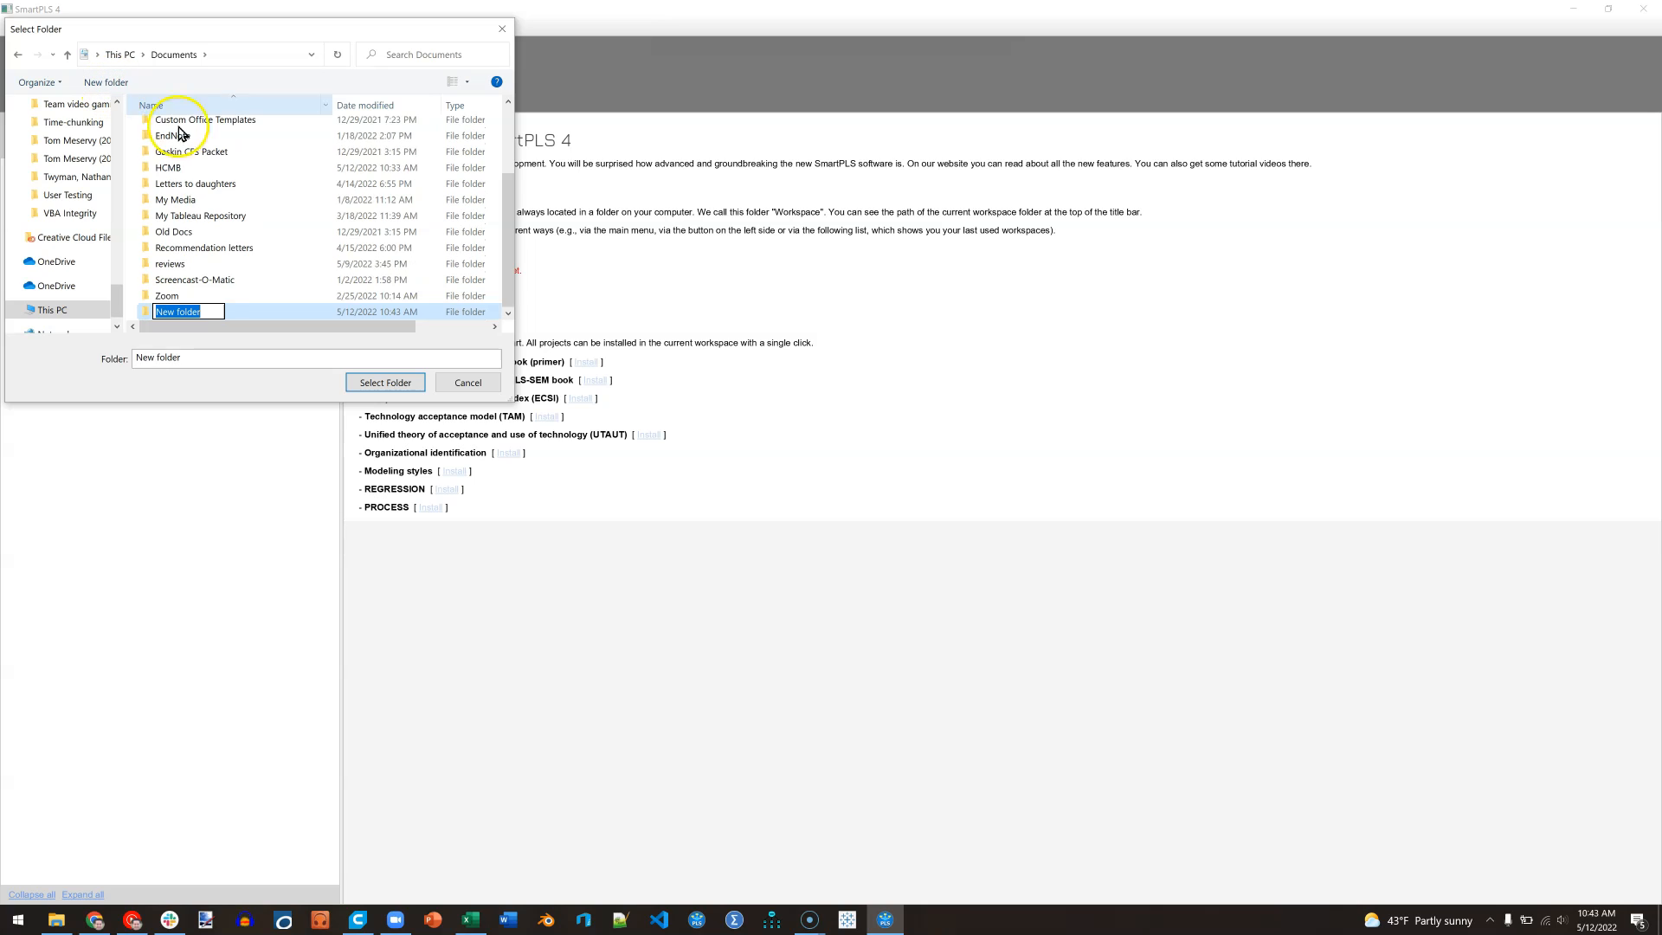
{"action": "type", "text": "SmartPLS4"}
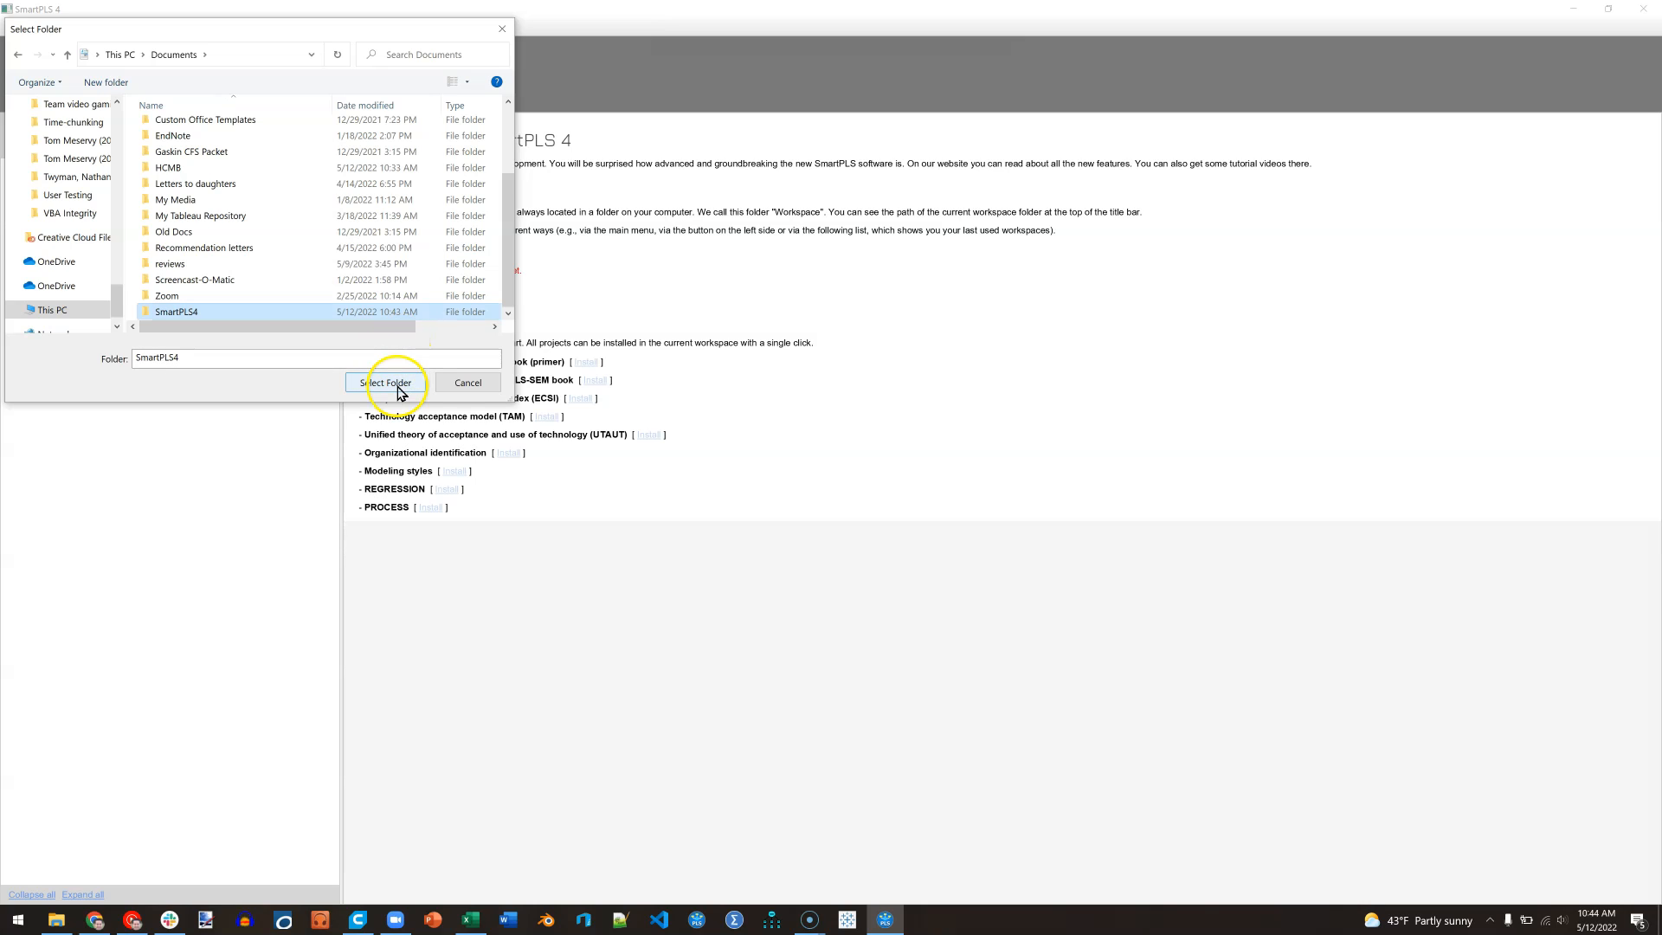
{"action": "left_click", "coordinate": [384, 382]}
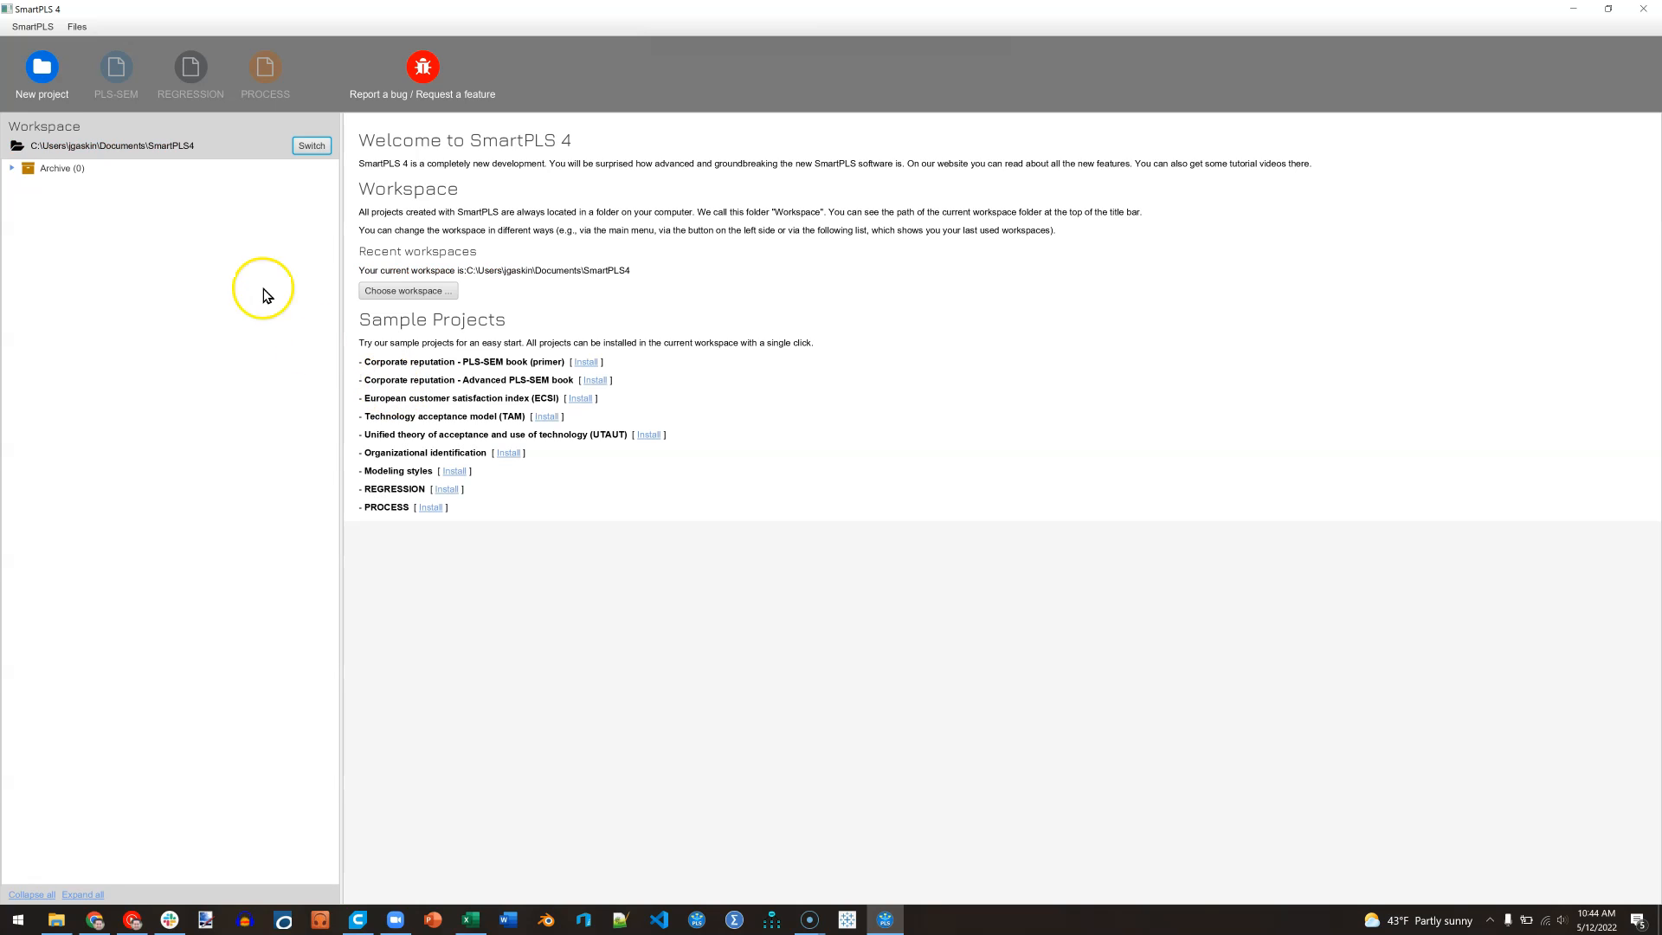
{"action": "mouse_move", "coordinate": [154, 203]}
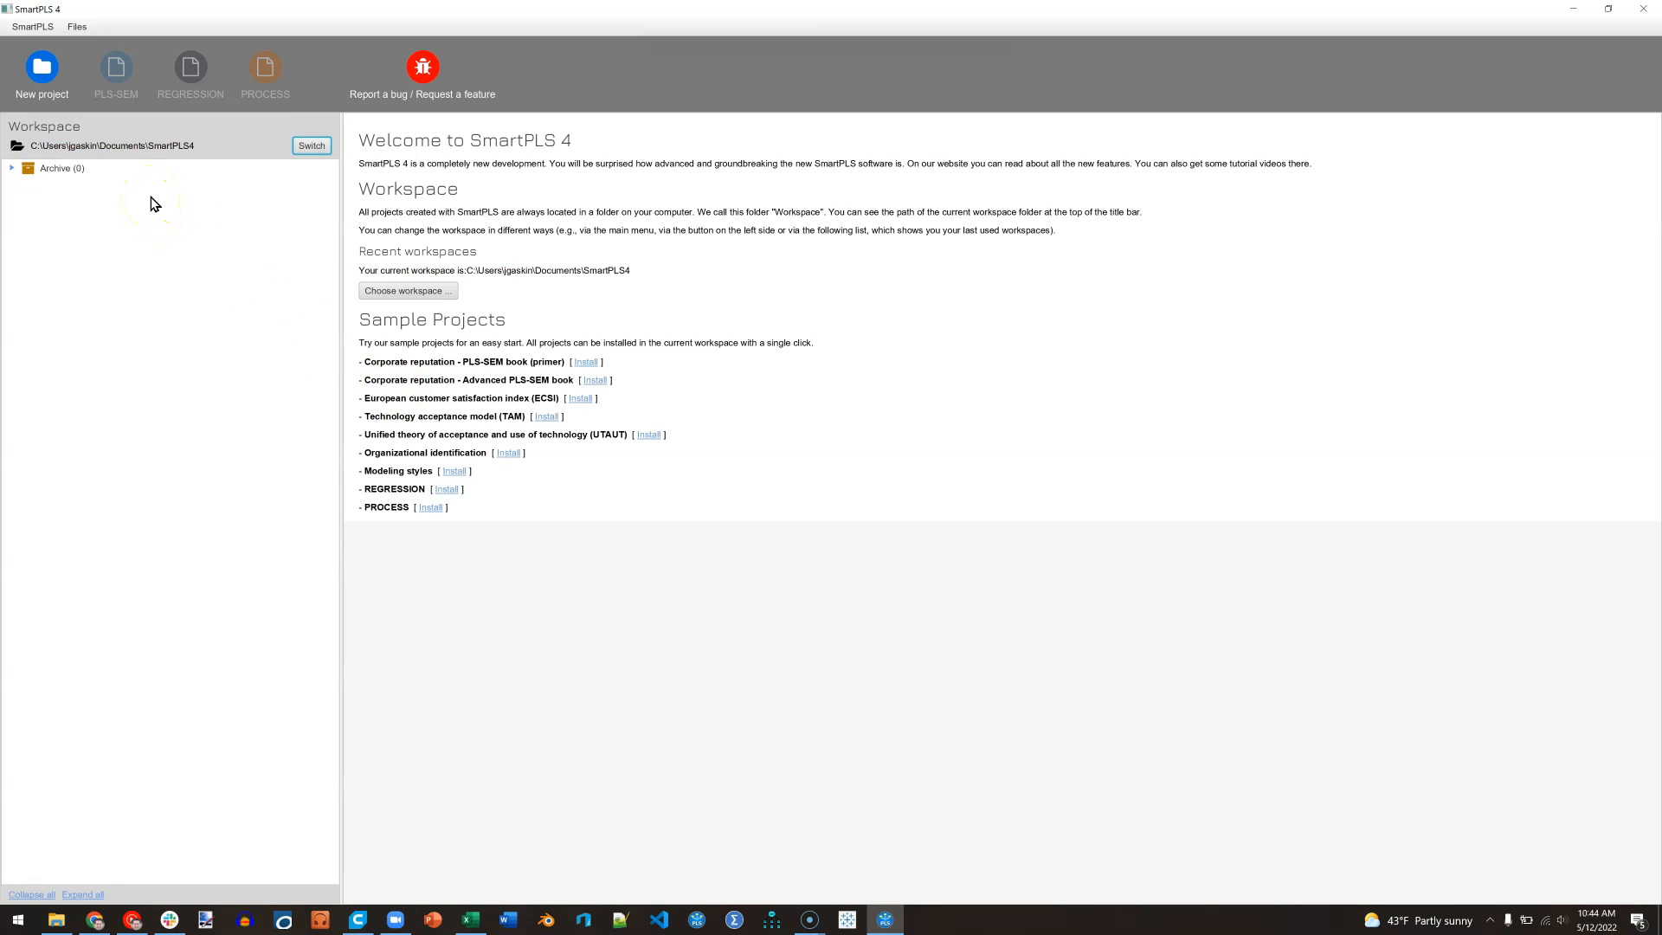
{"action": "mouse_move", "coordinate": [43, 66]}
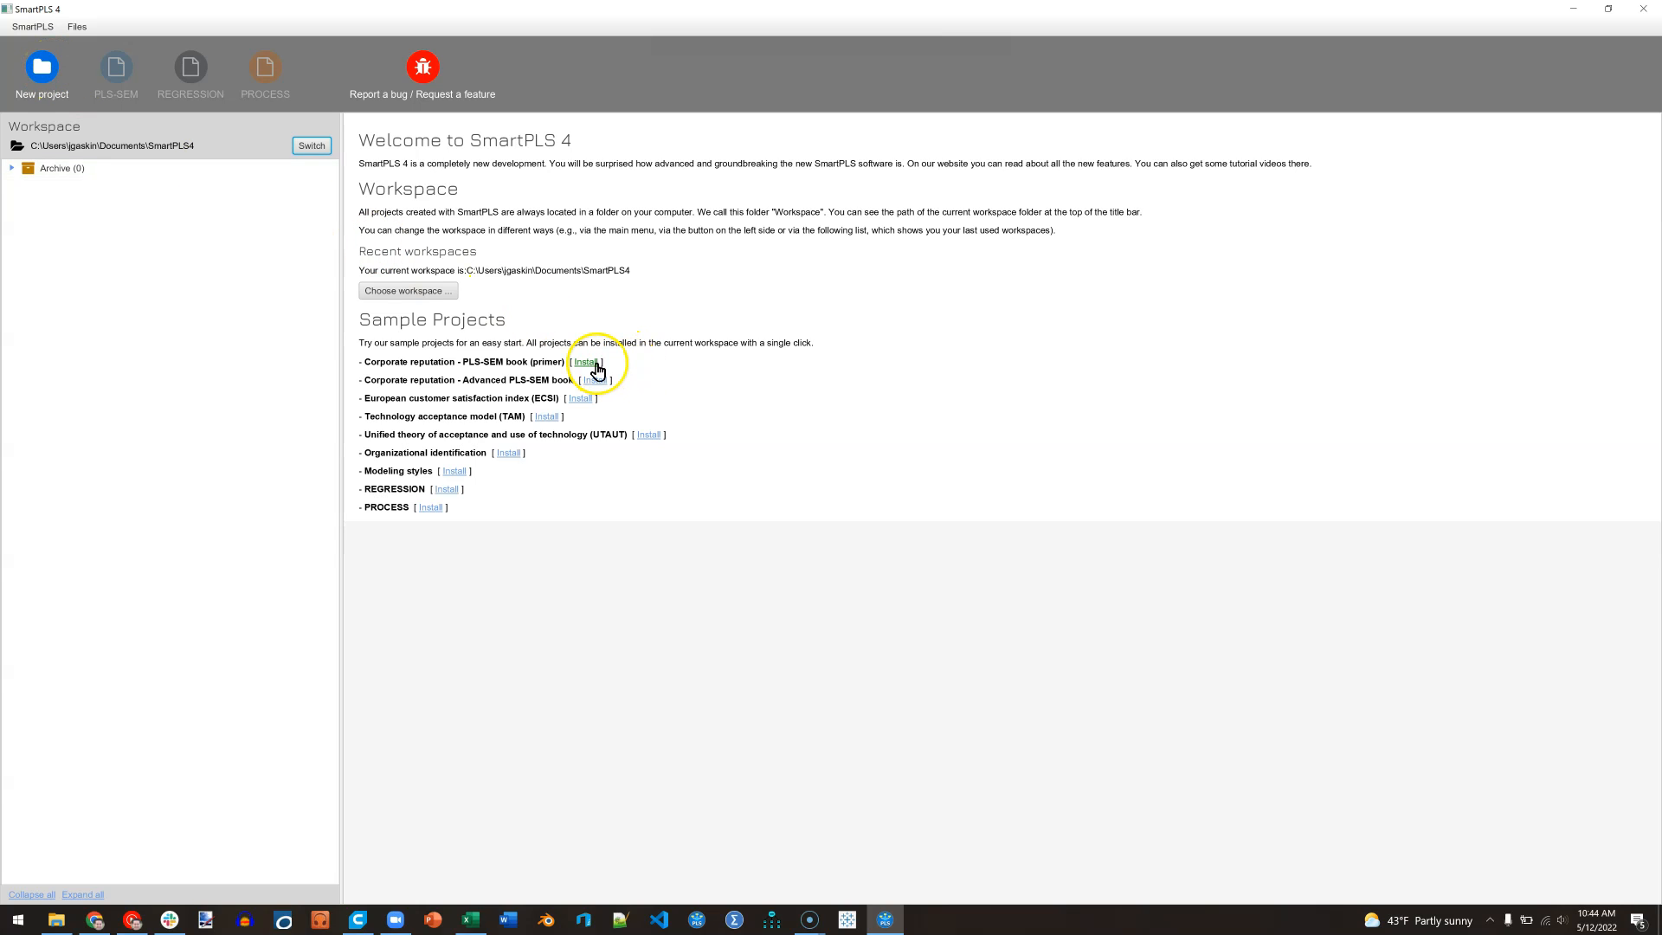
{"action": "mouse_move", "coordinate": [435, 506]}
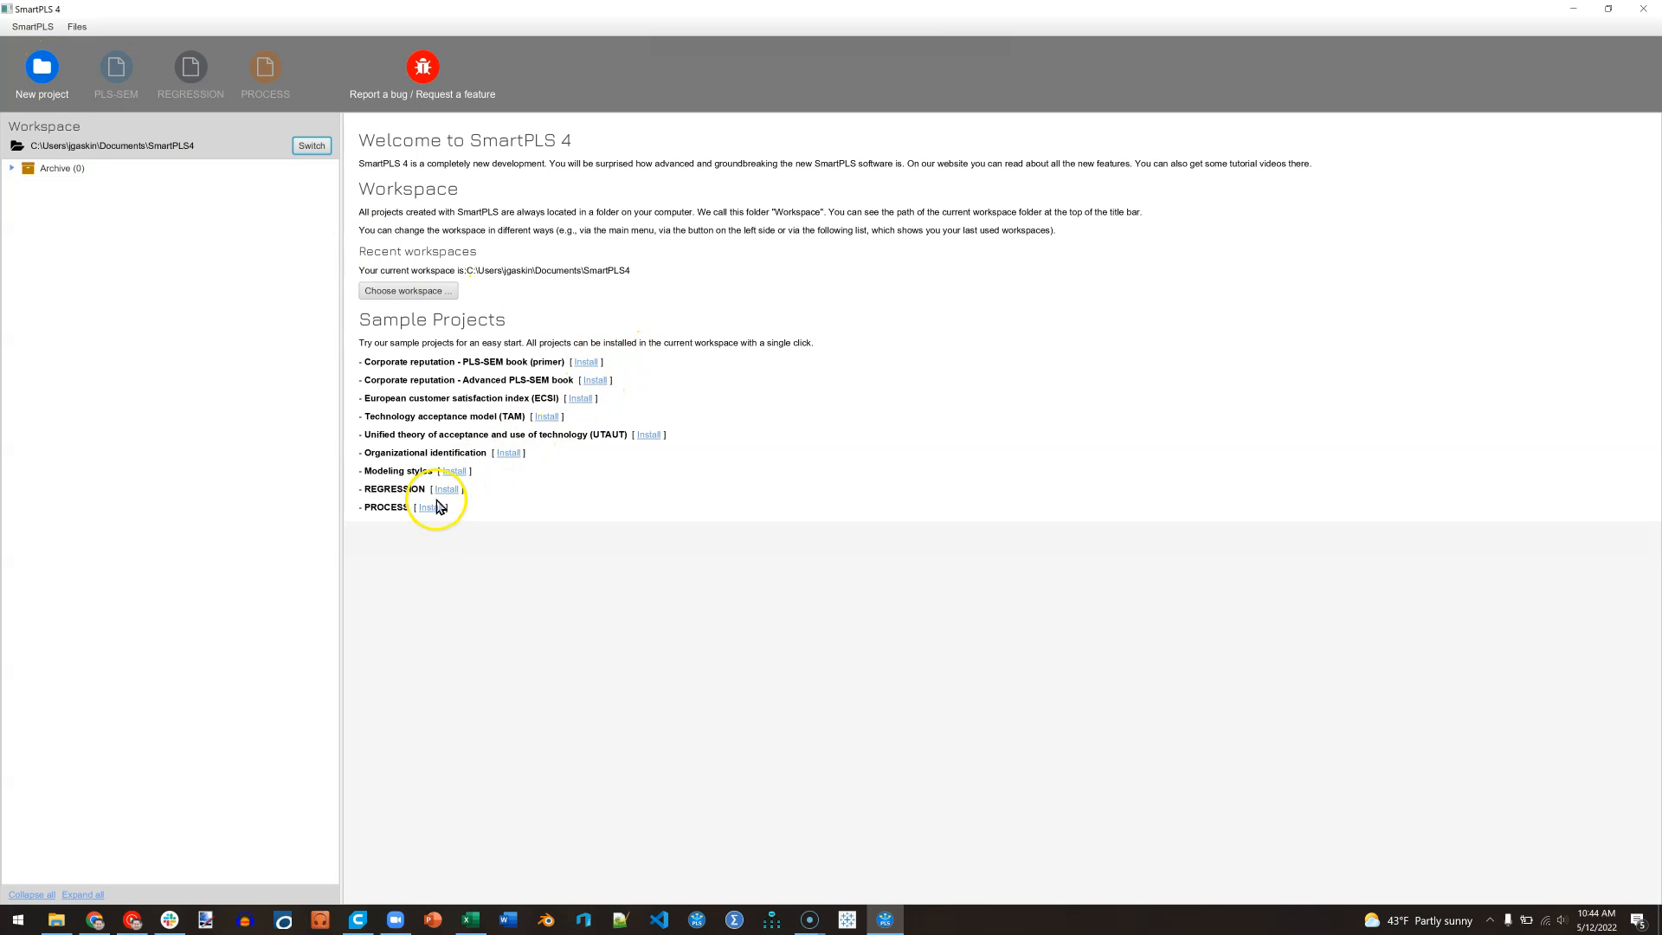
{"action": "mouse_move", "coordinate": [685, 356]}
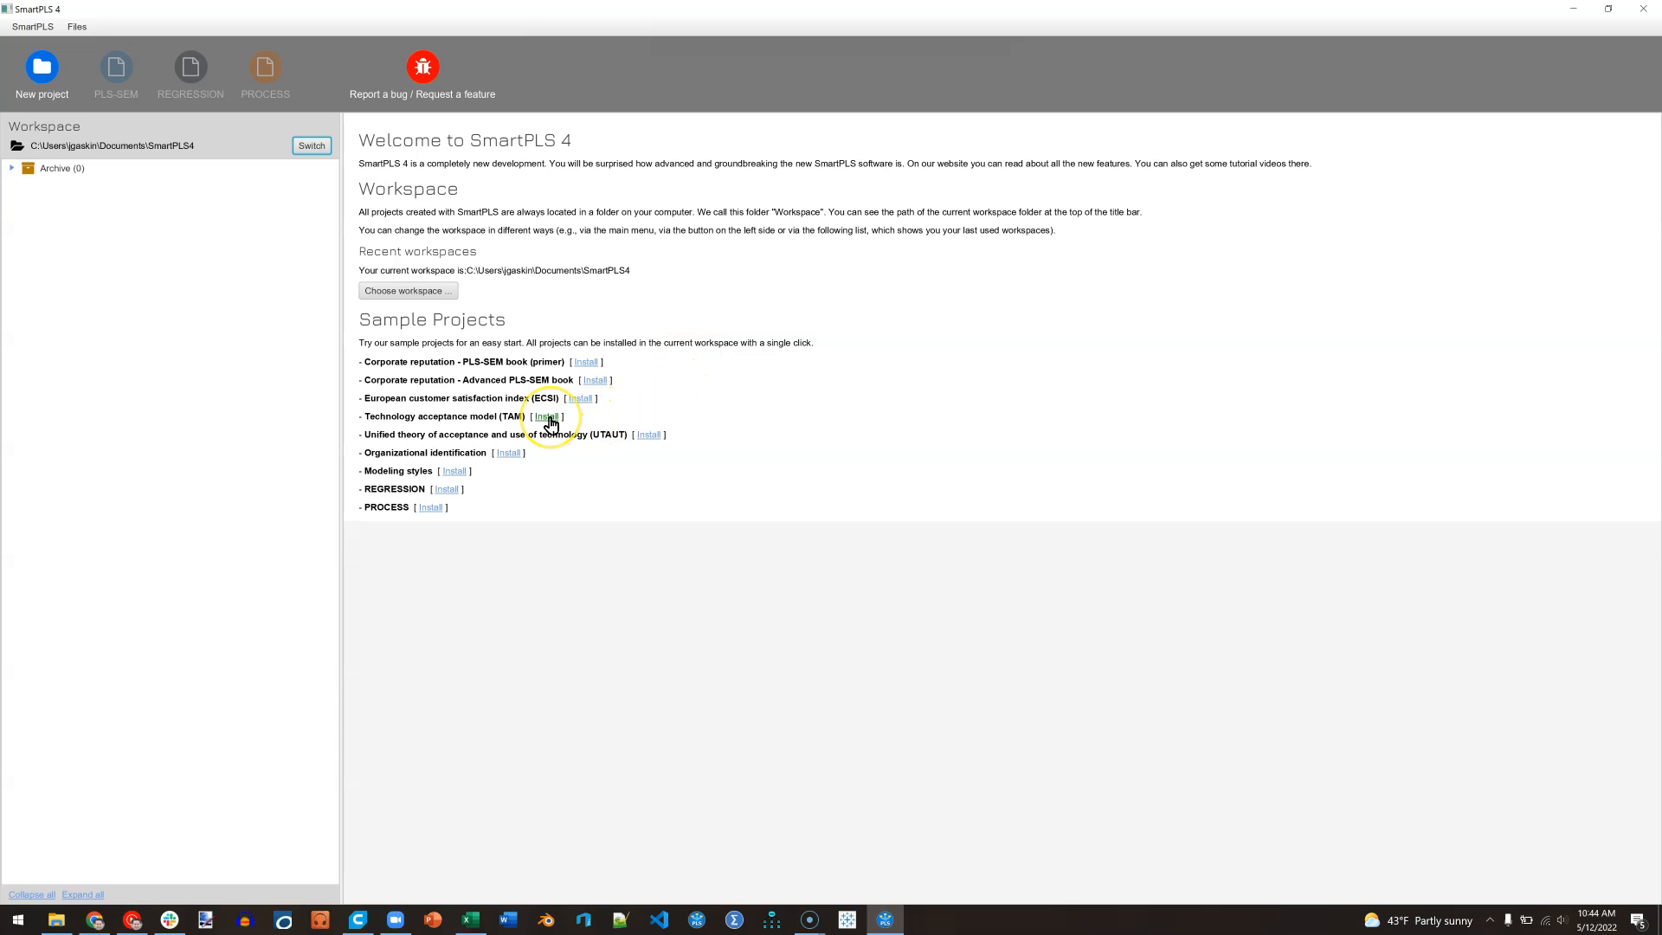
Install the Technology acceptance model (TAM) sample project, creating 'Example - TAM'
{"action": "left_click", "coordinate": [547, 415]}
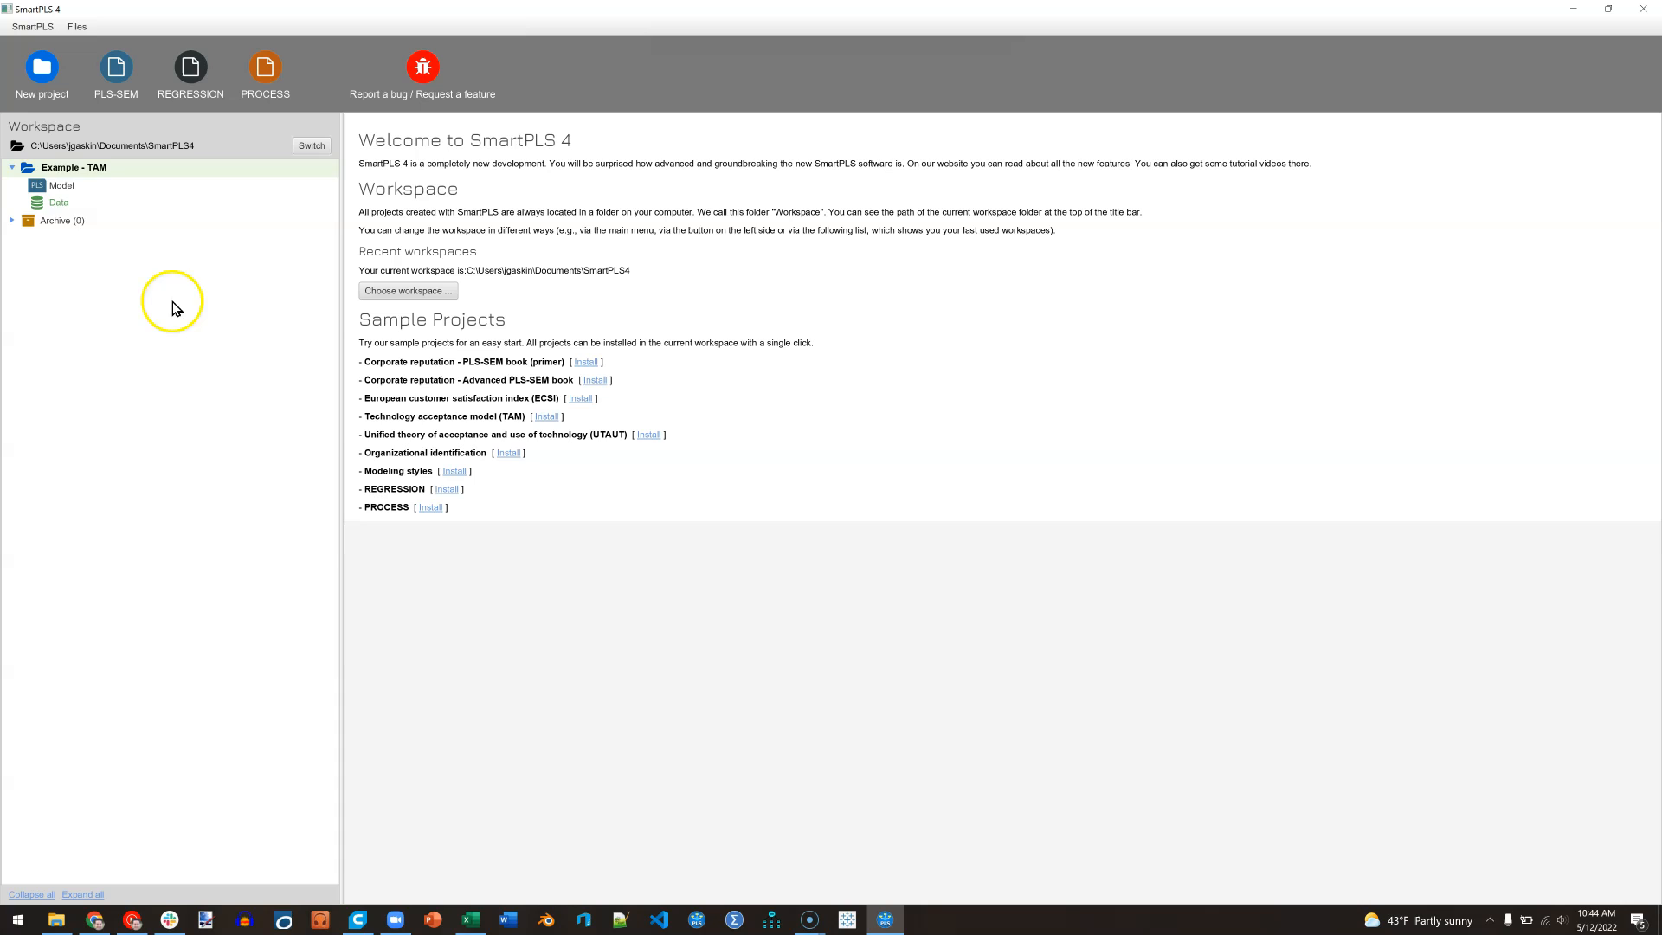
{"action": "mouse_move", "coordinate": [75, 167]}
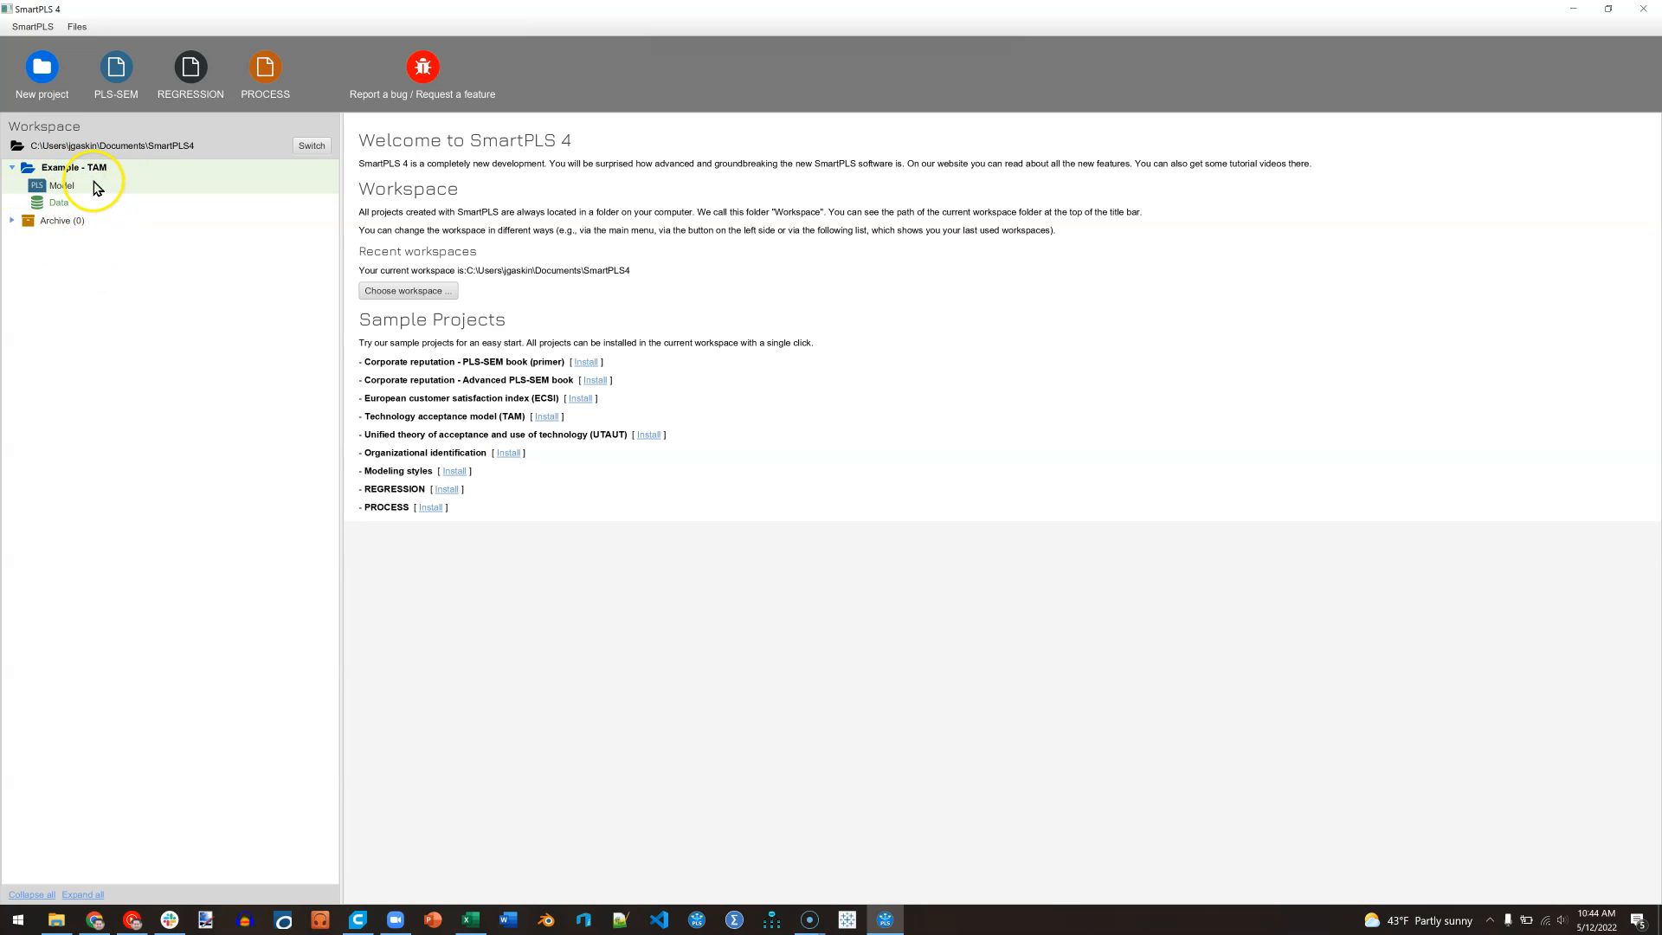
{"action": "mouse_move", "coordinate": [66, 198]}
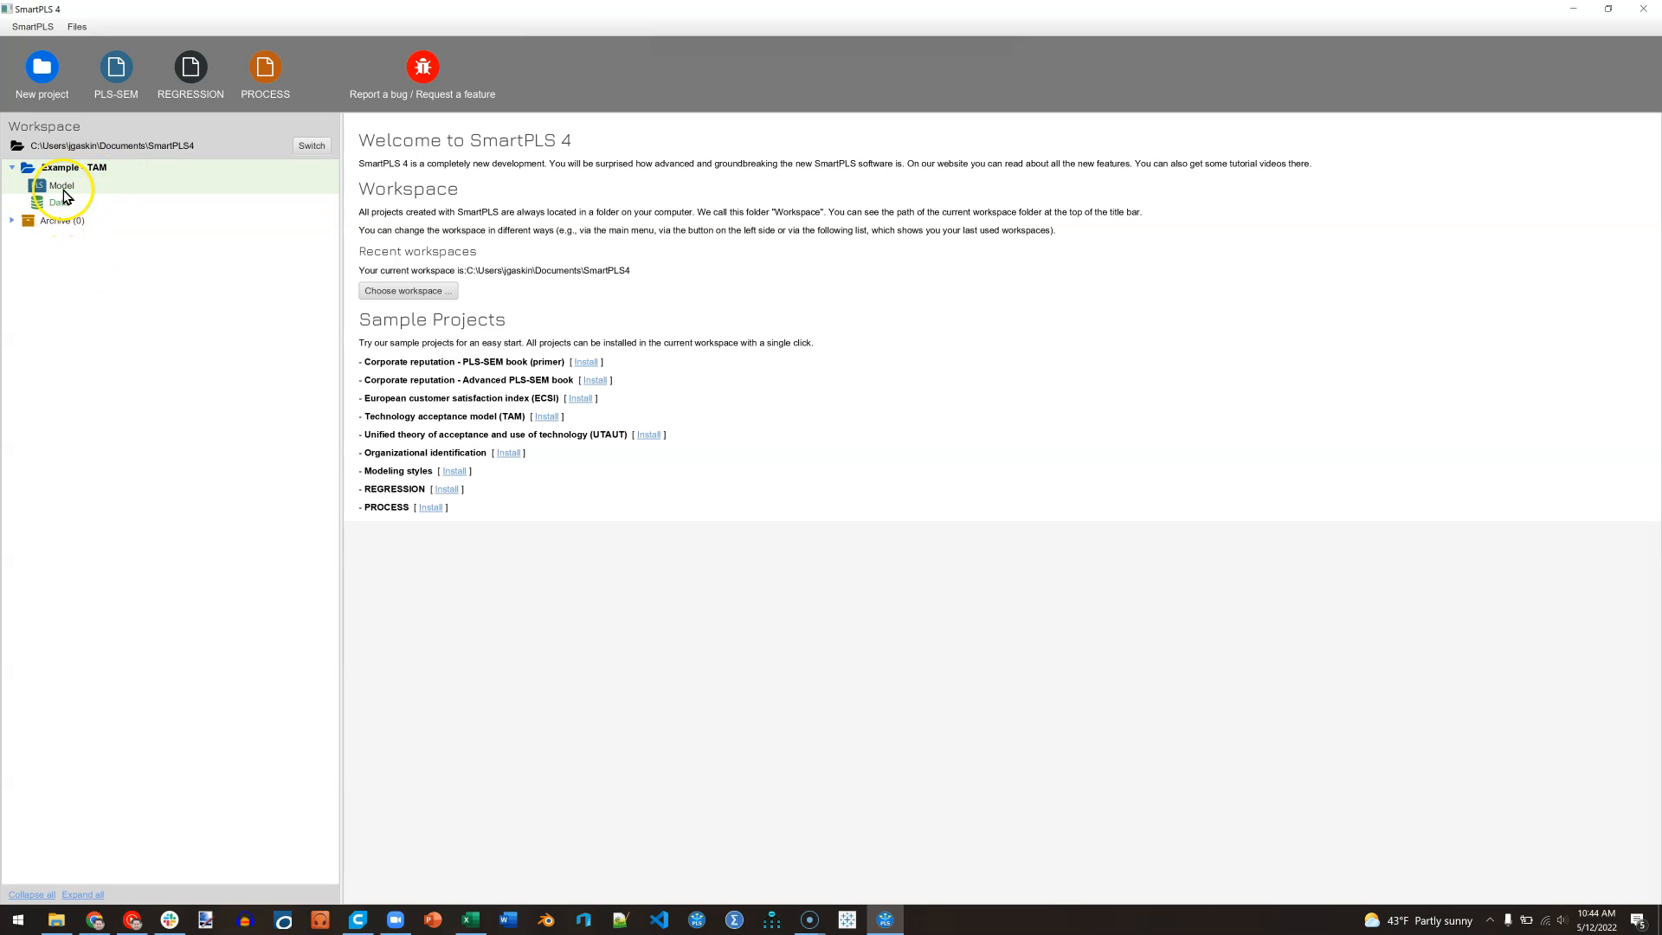
{"action": "mouse_move", "coordinate": [60, 151]}
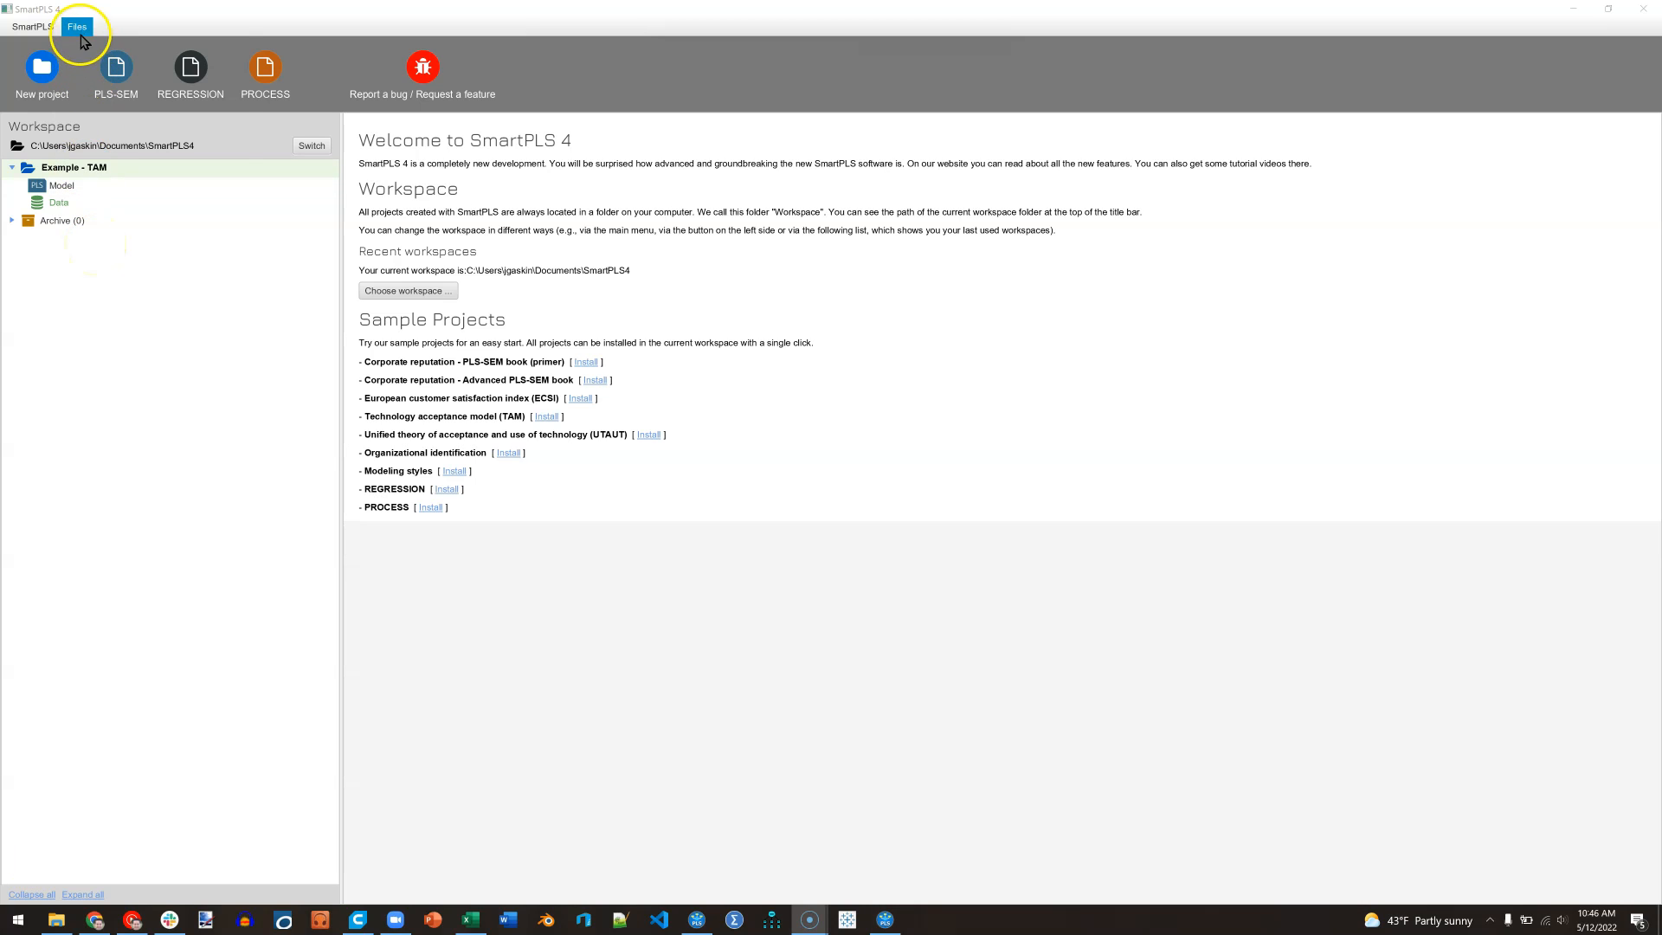
Open the Import projects dialog from the Files menu
{"action": "left_click", "coordinate": [76, 27]}
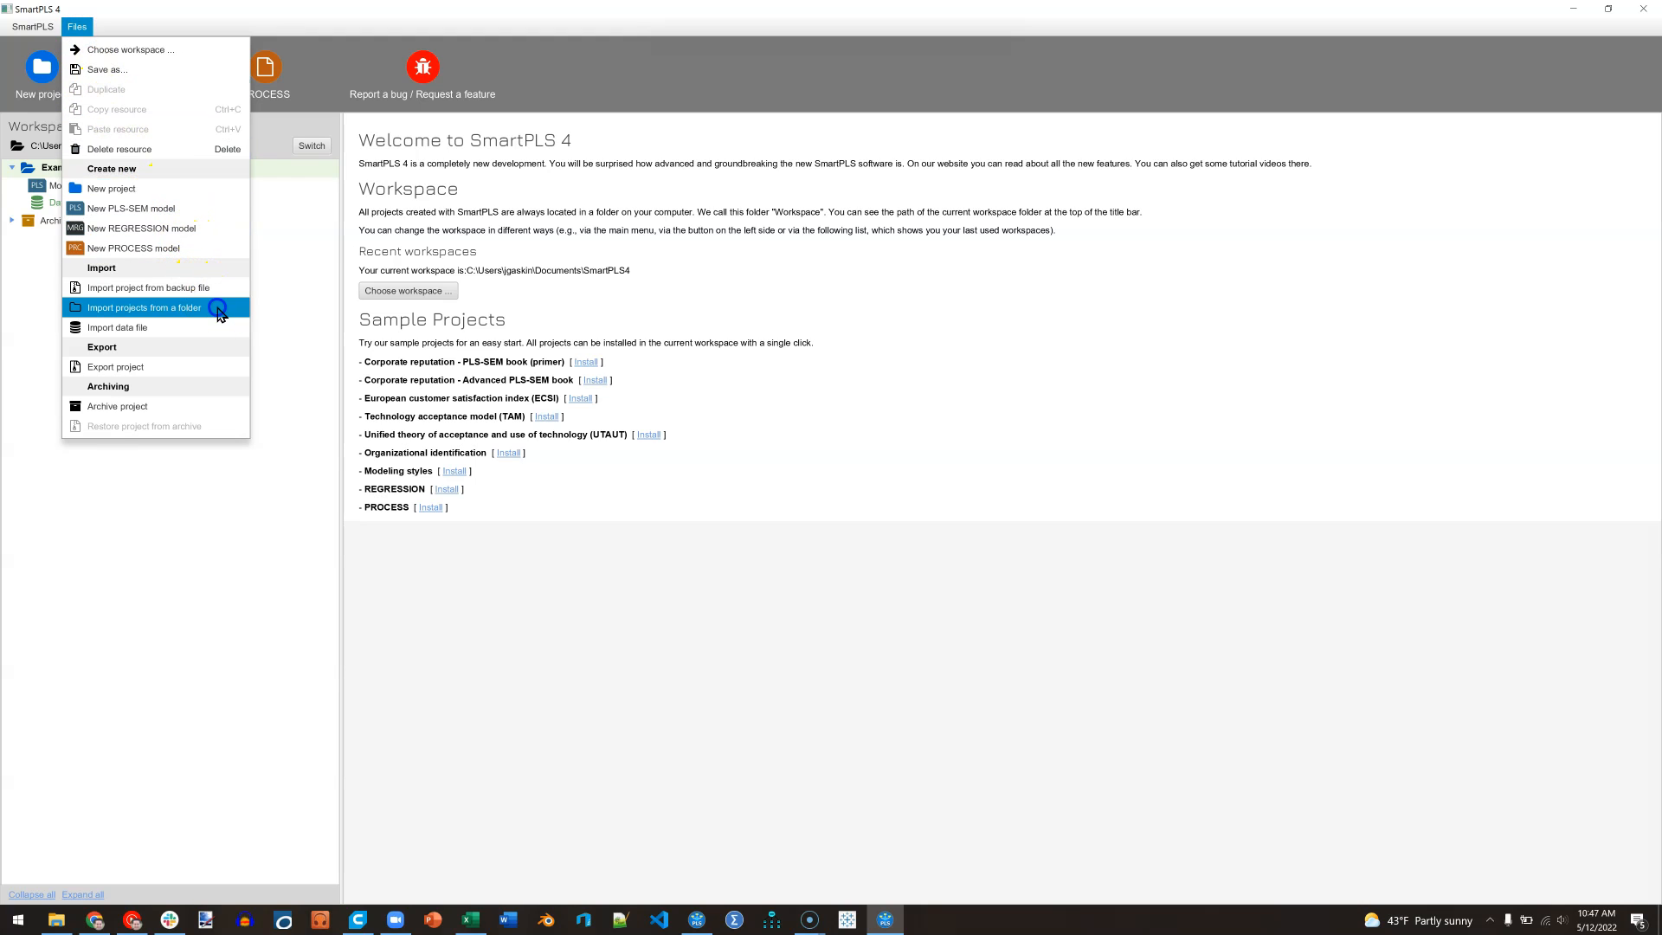
{"action": "left_click", "coordinate": [144, 308]}
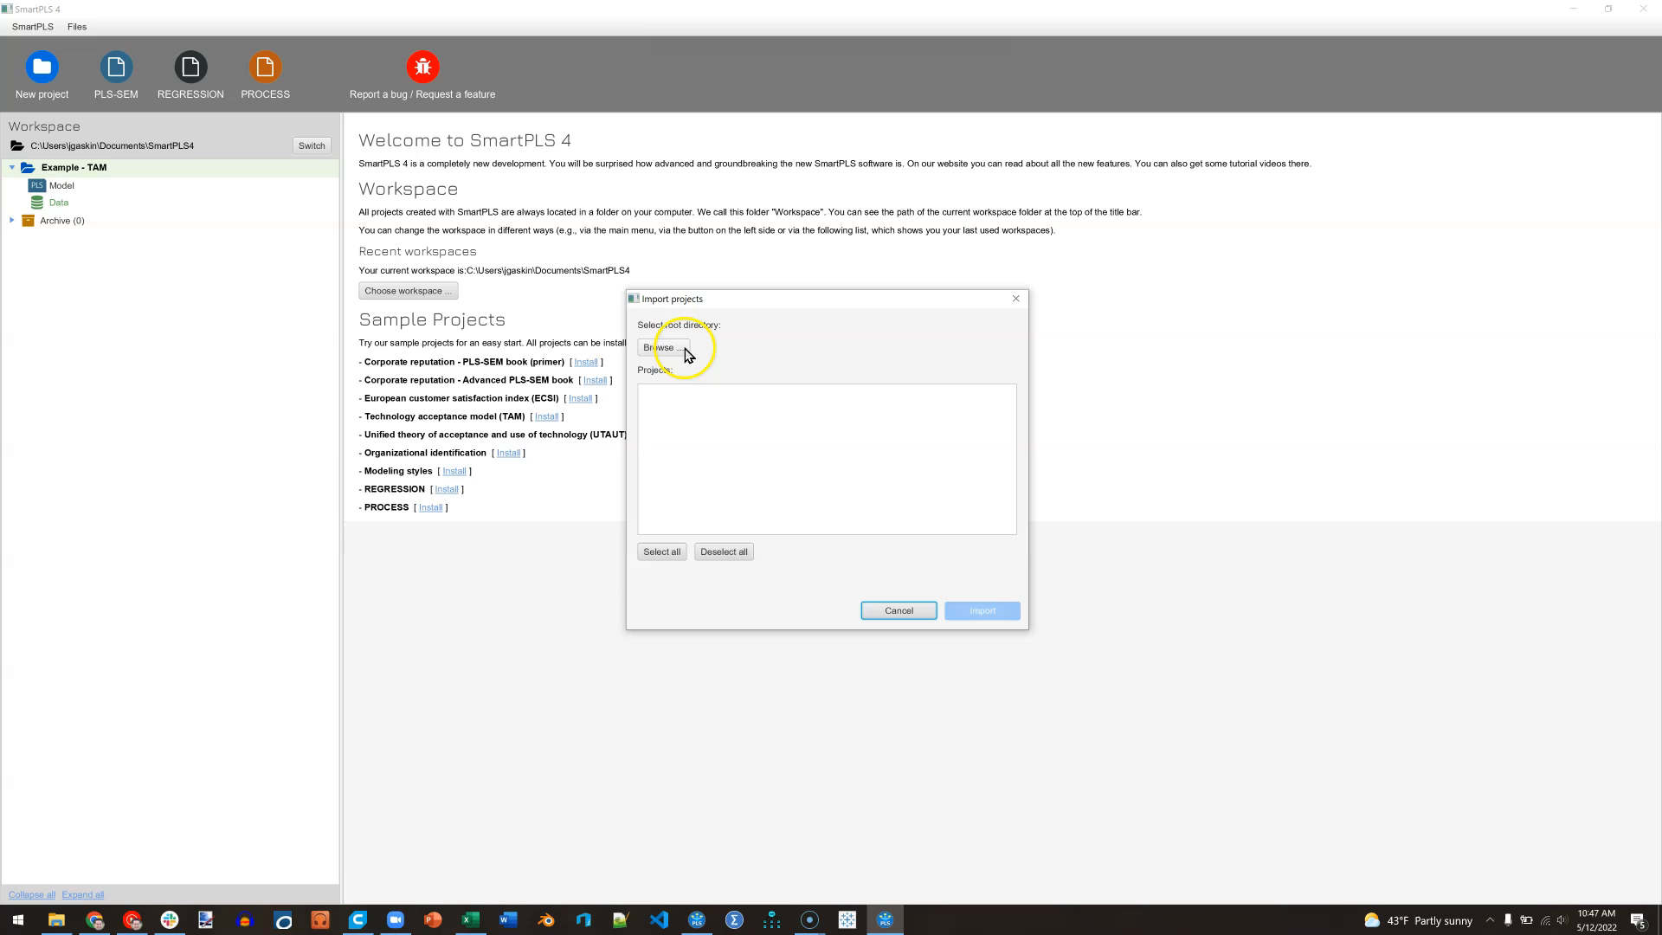
{"action": "mouse_move", "coordinate": [710, 356]}
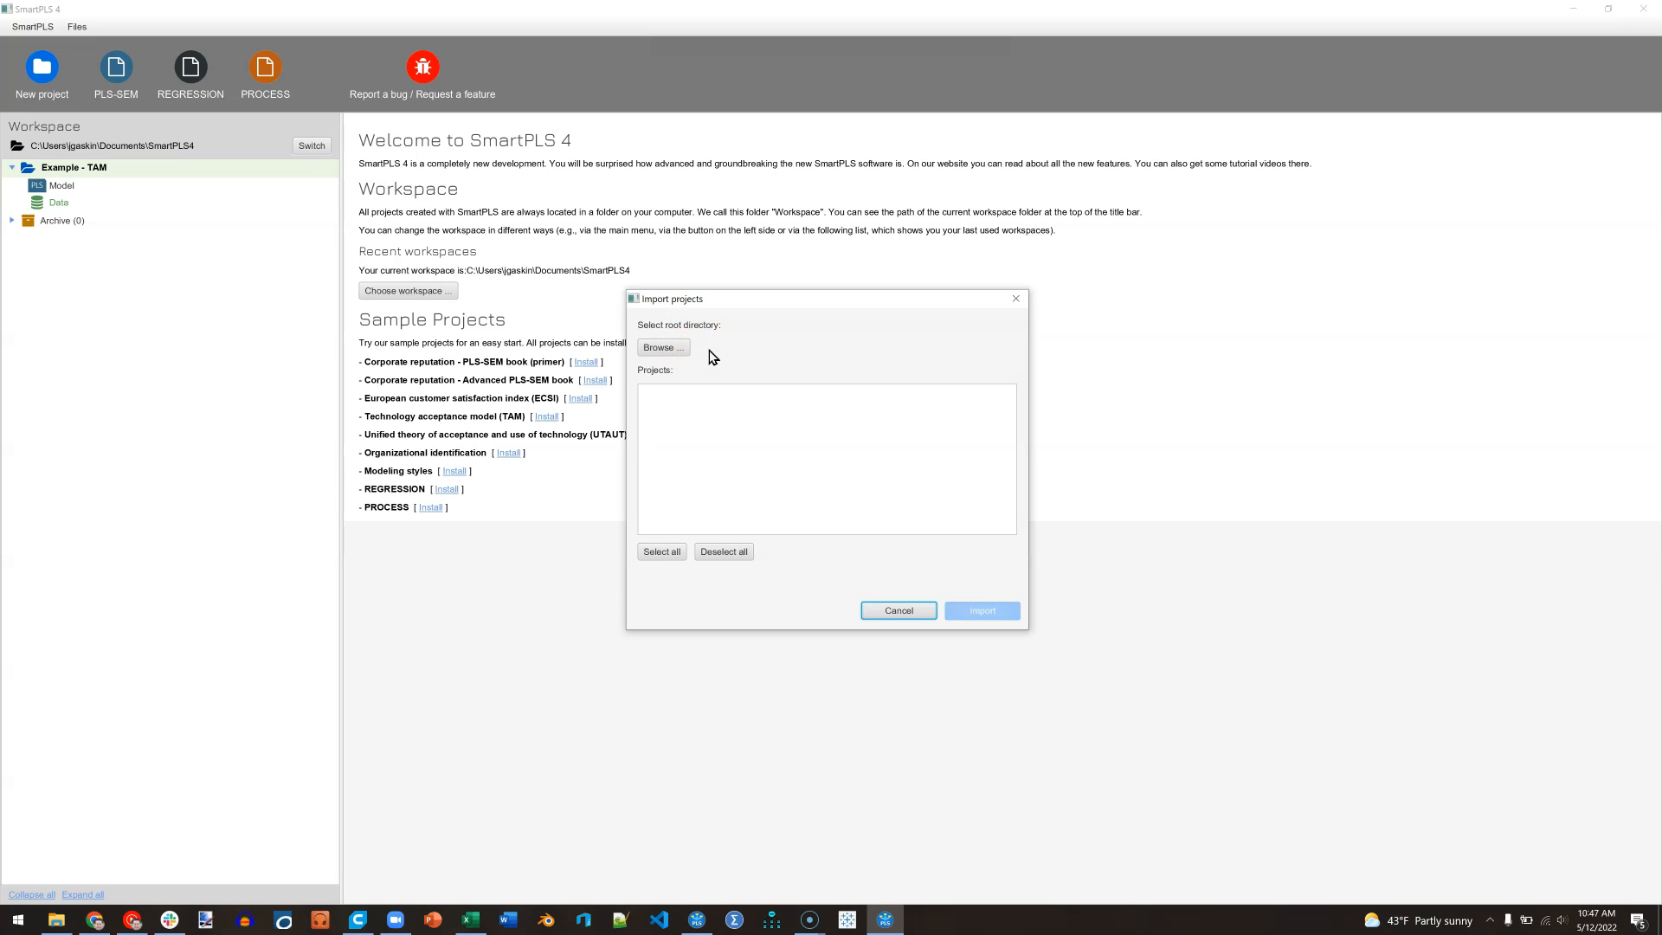
Set C:\Users\<user>\smartpls_workspace as the import root directory
{"action": "left_click", "coordinate": [662, 346]}
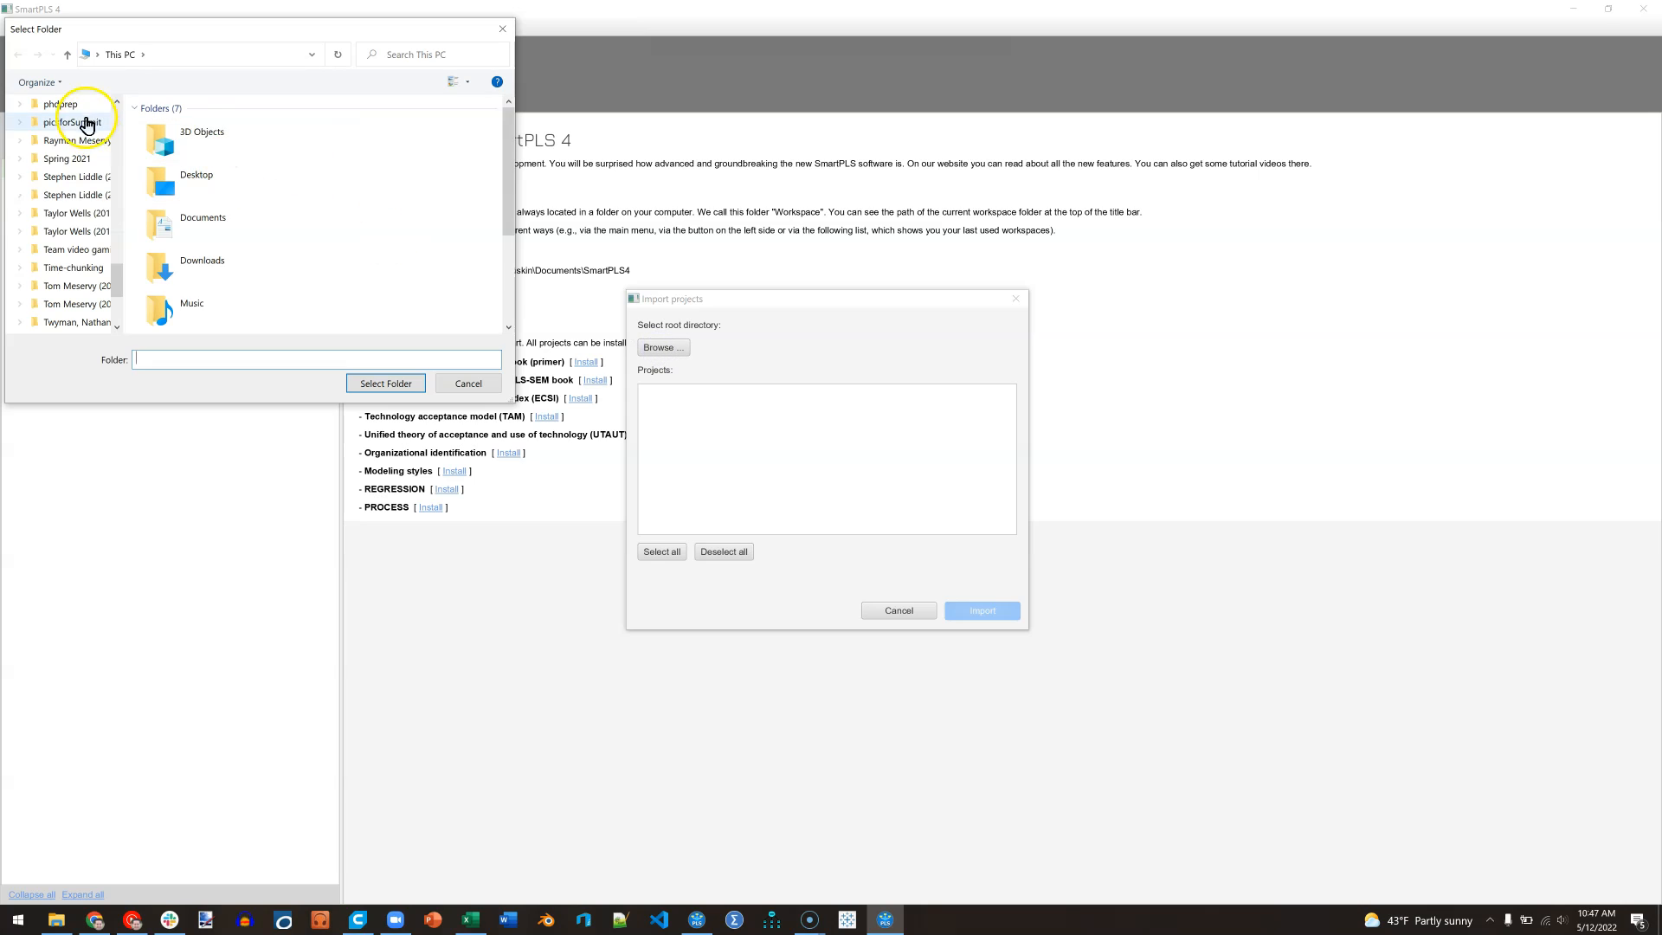
{"action": "mouse_move", "coordinate": [119, 292]}
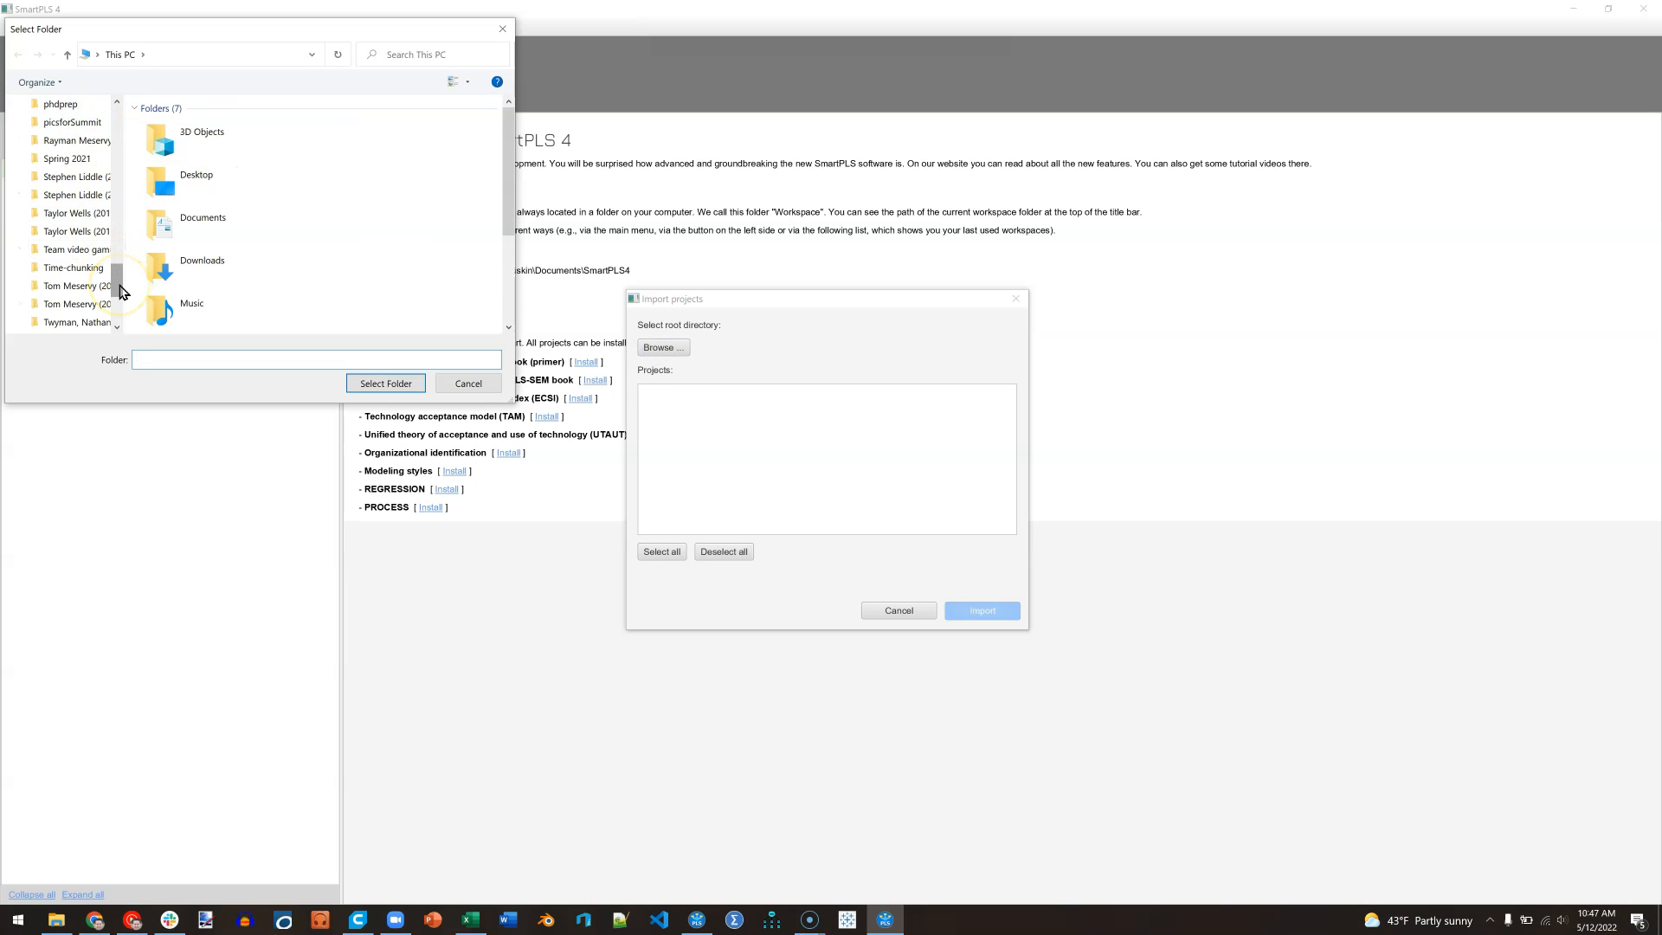
{"action": "scroll", "scroll_direction": "down", "scroll_amount": 3}
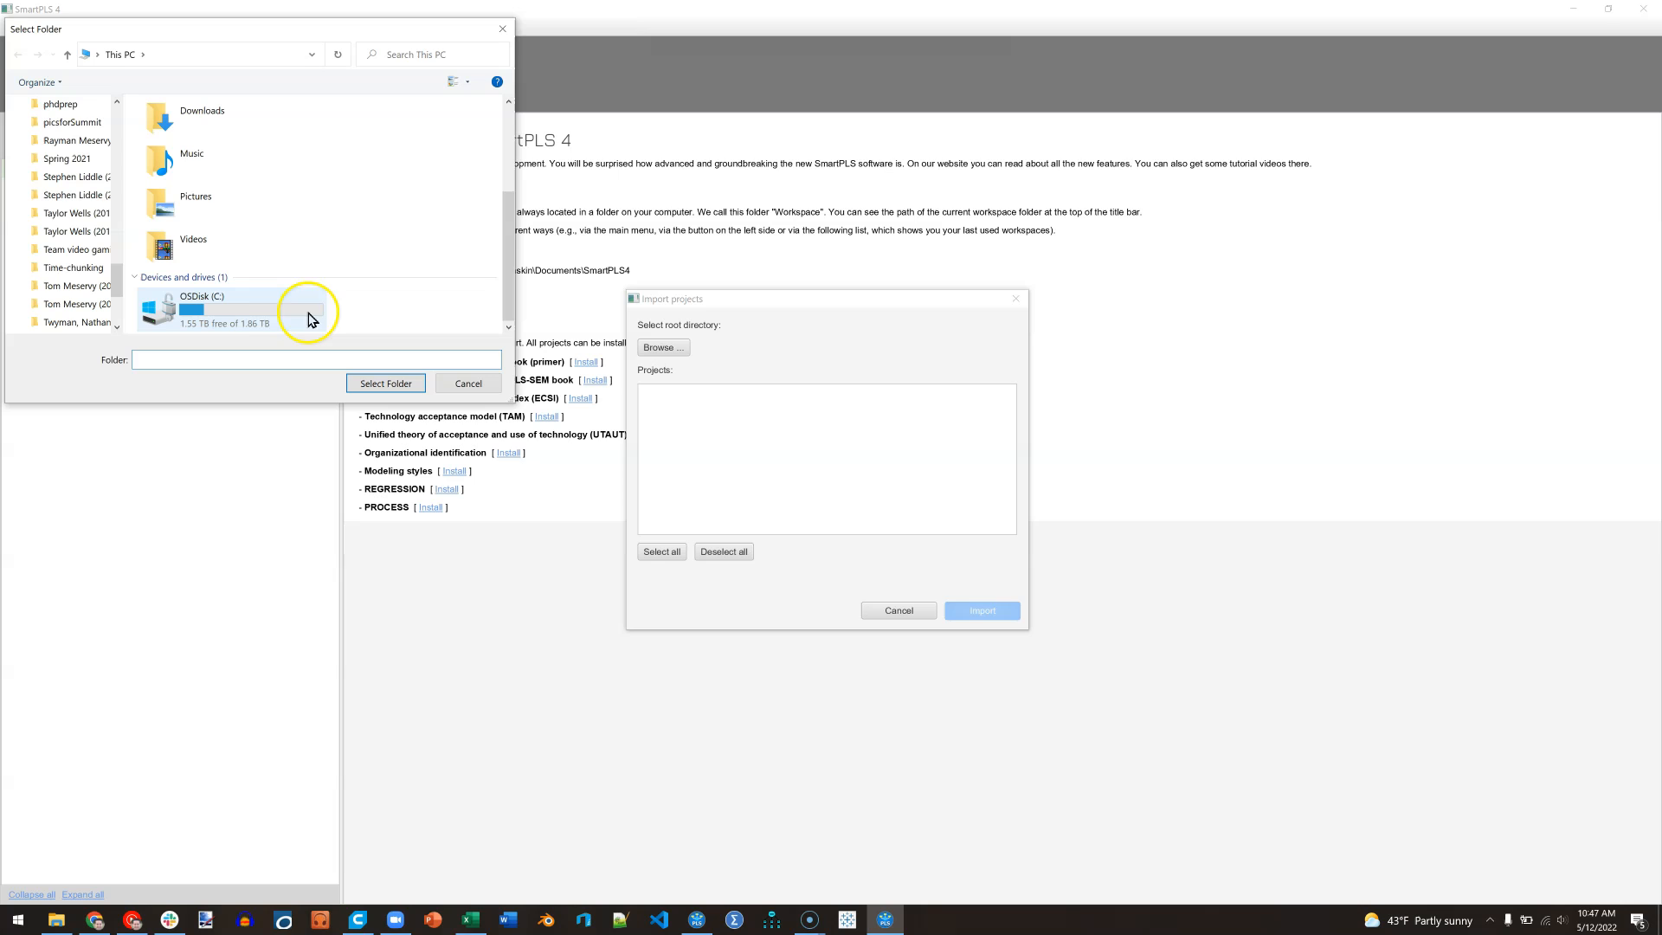
{"action": "double_click", "coordinate": [201, 307]}
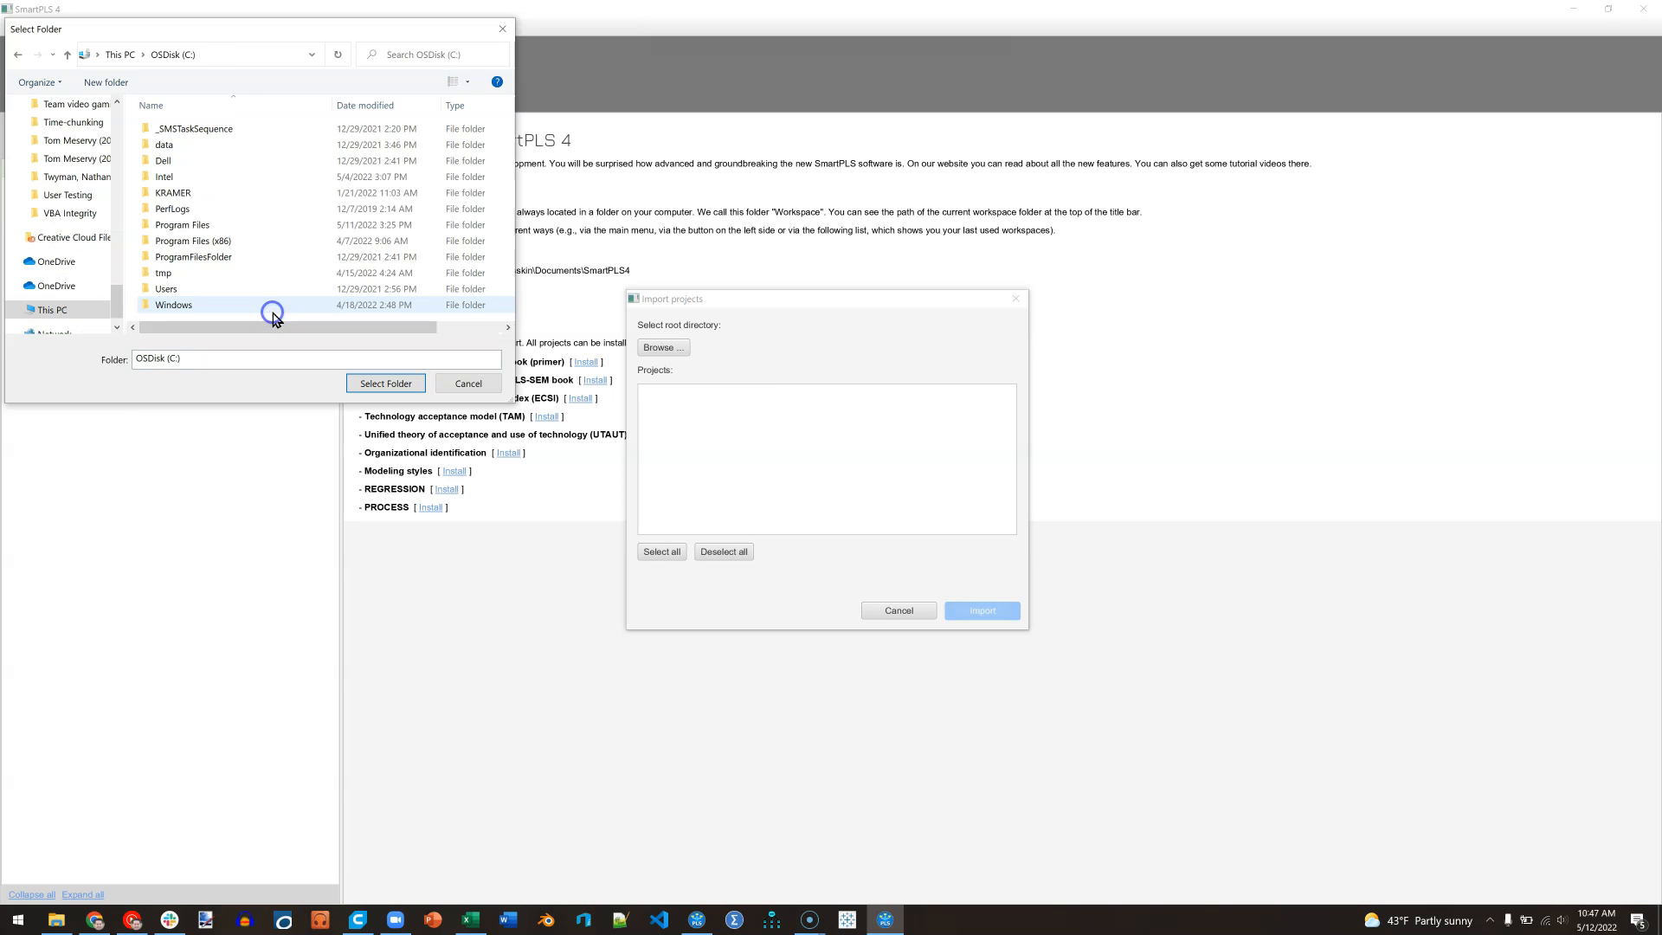
{"action": "left_click", "coordinate": [166, 289]}
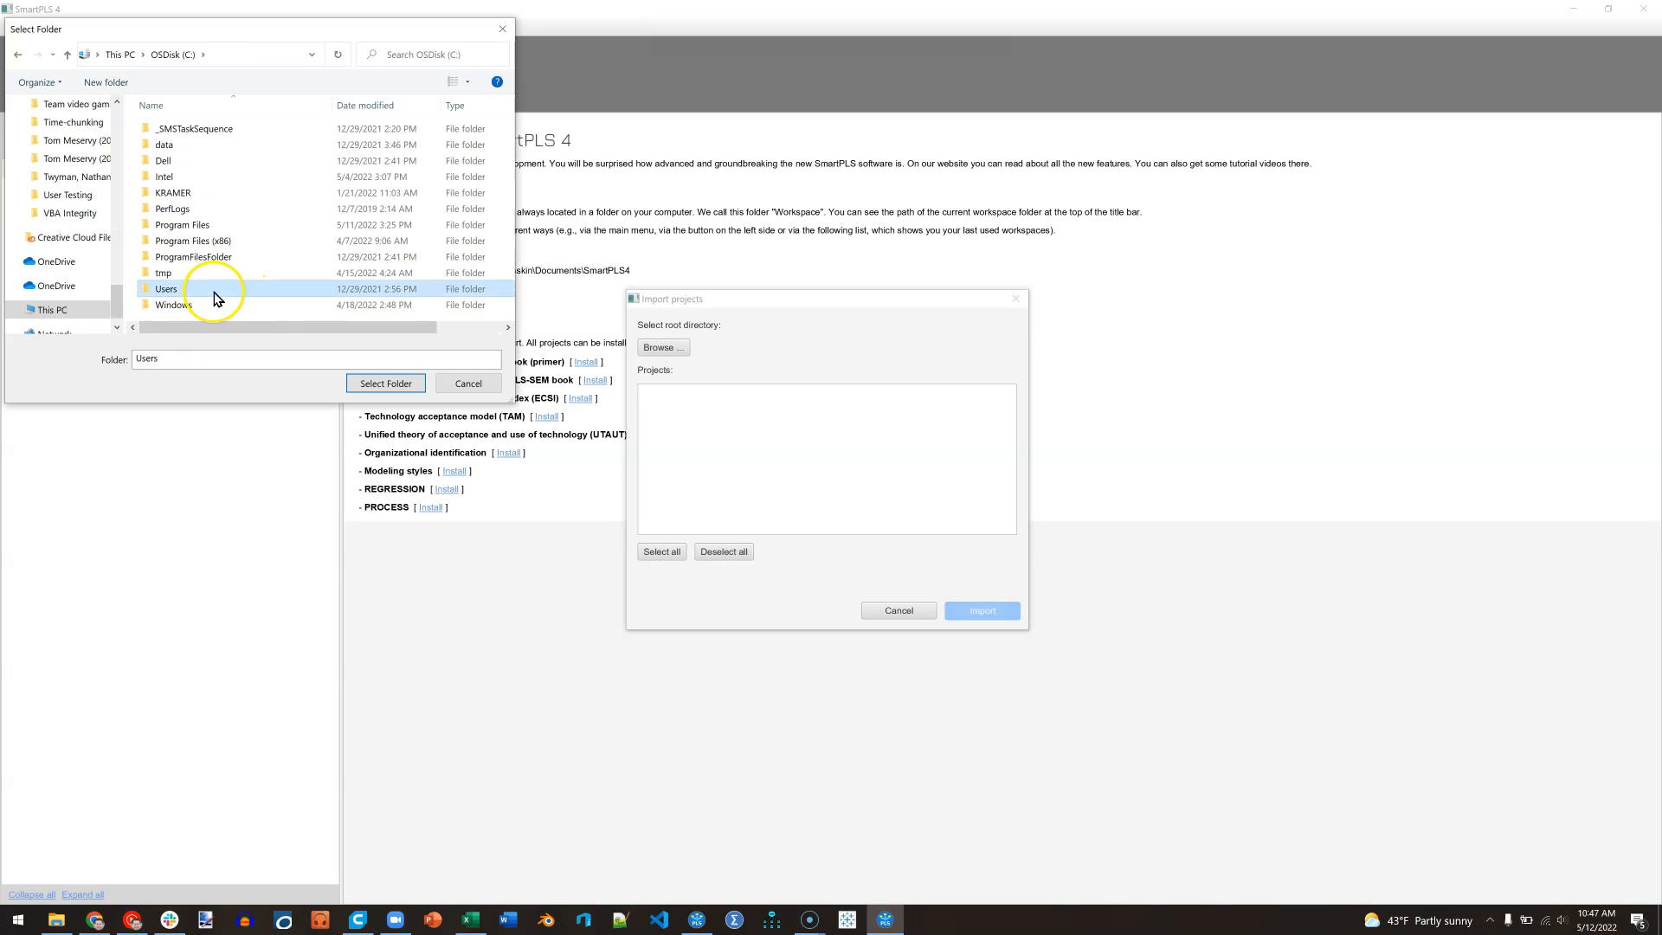
{"action": "double_click", "coordinate": [167, 288]}
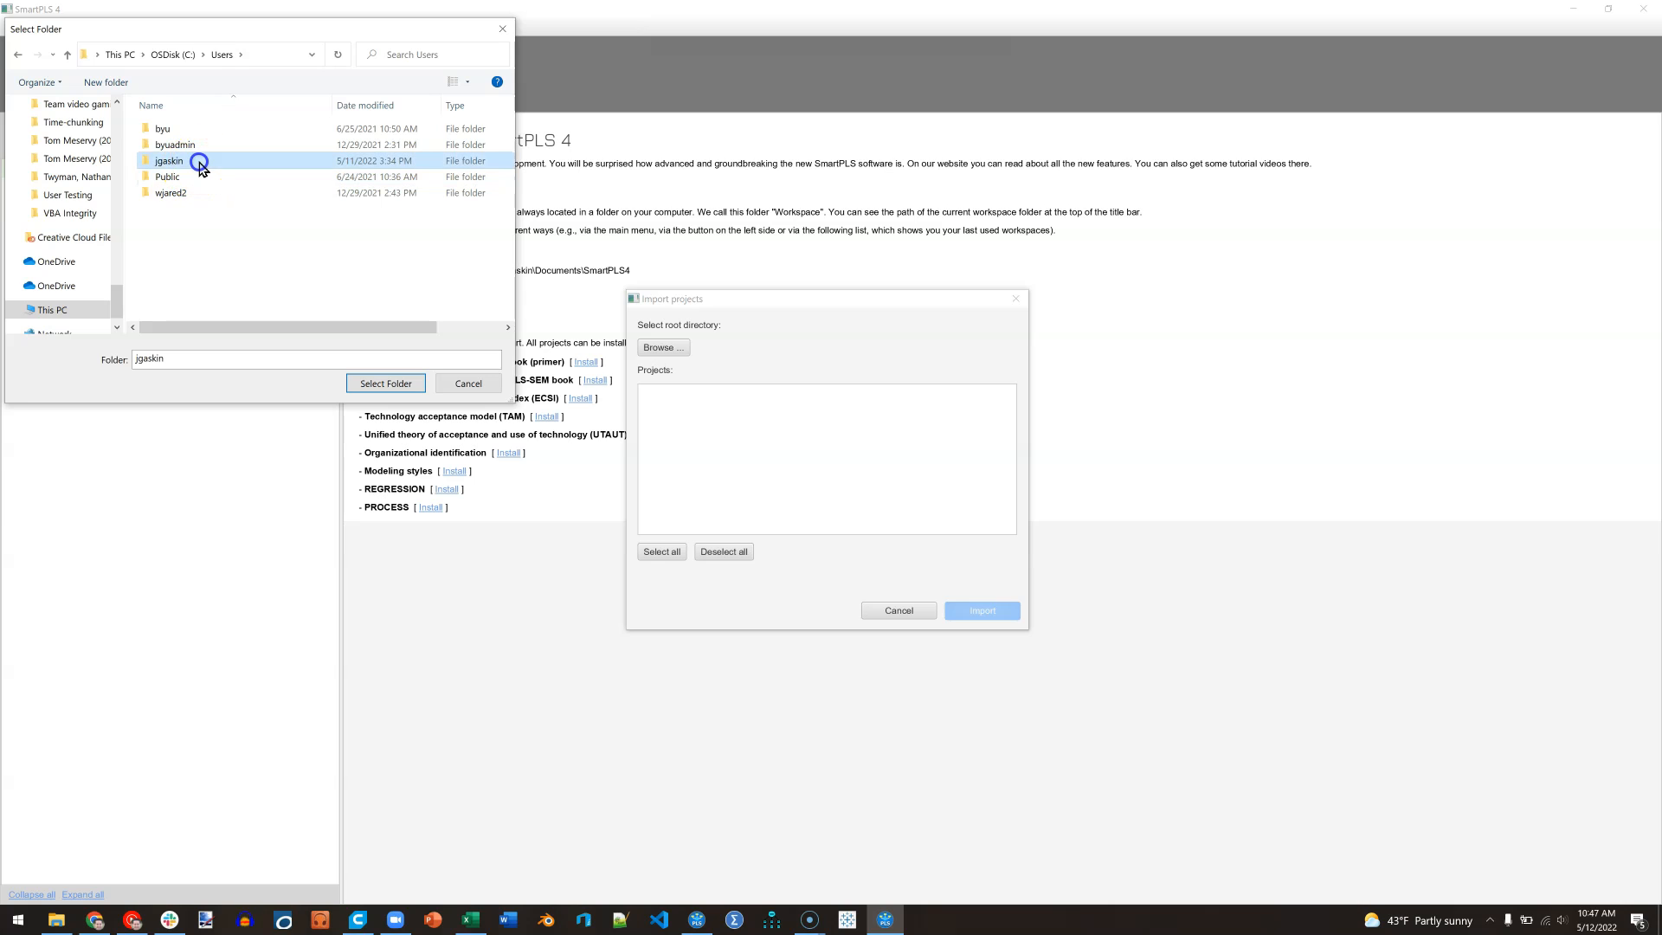
{"action": "double_click", "coordinate": [169, 160]}
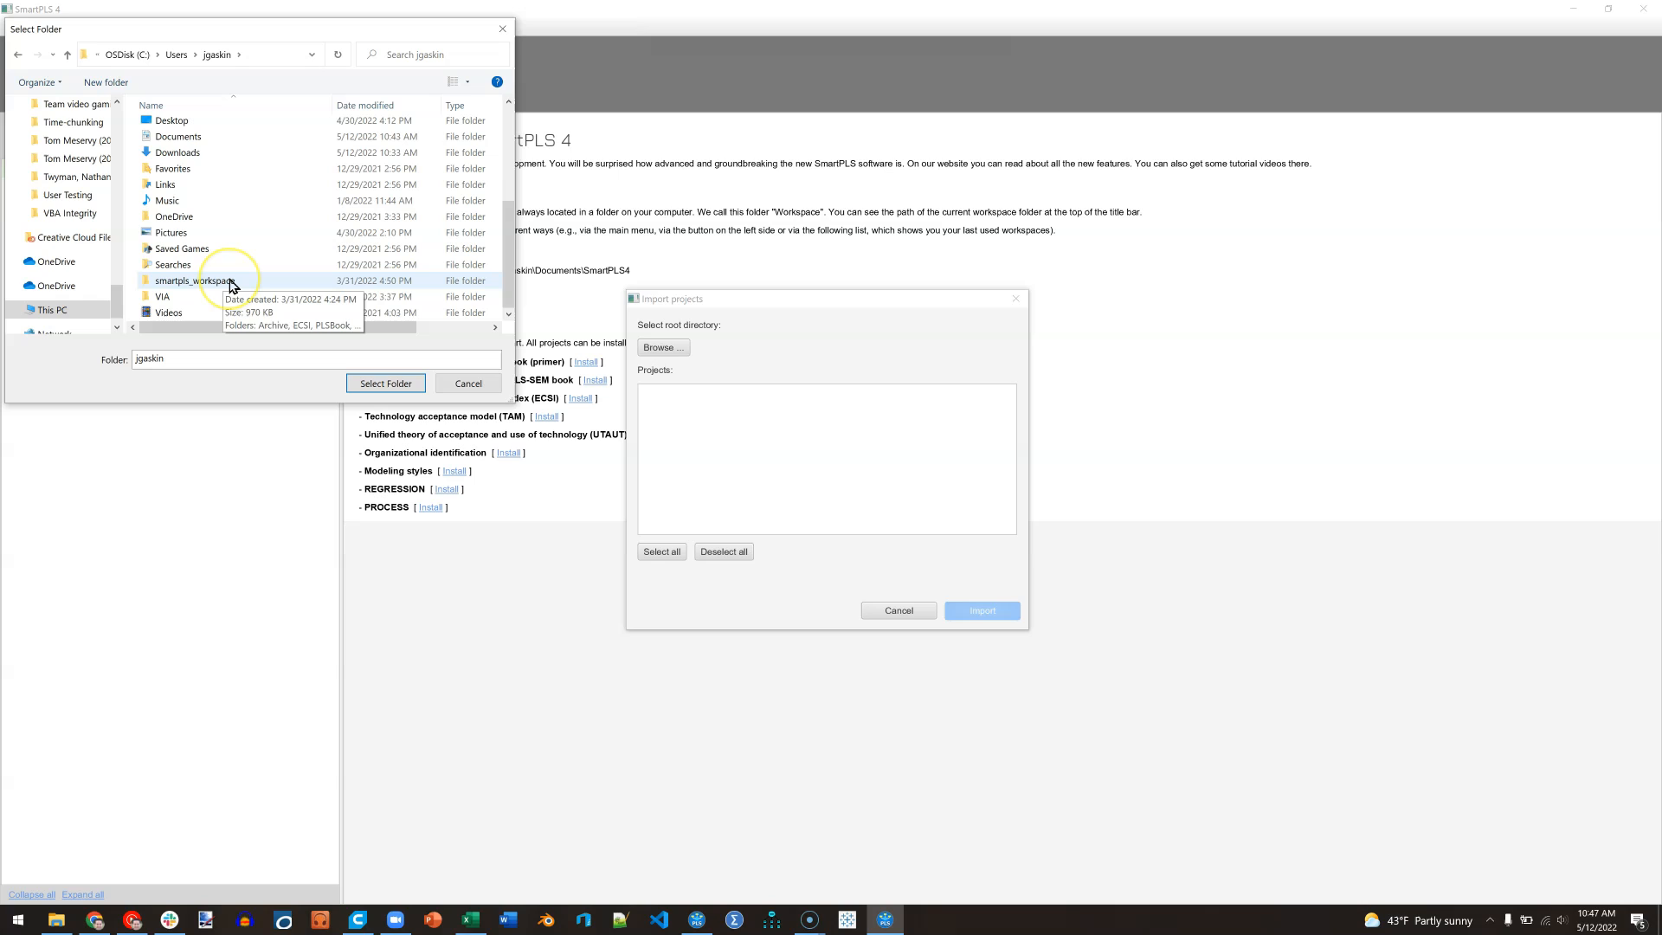
{"action": "mouse_move", "coordinate": [230, 283]}
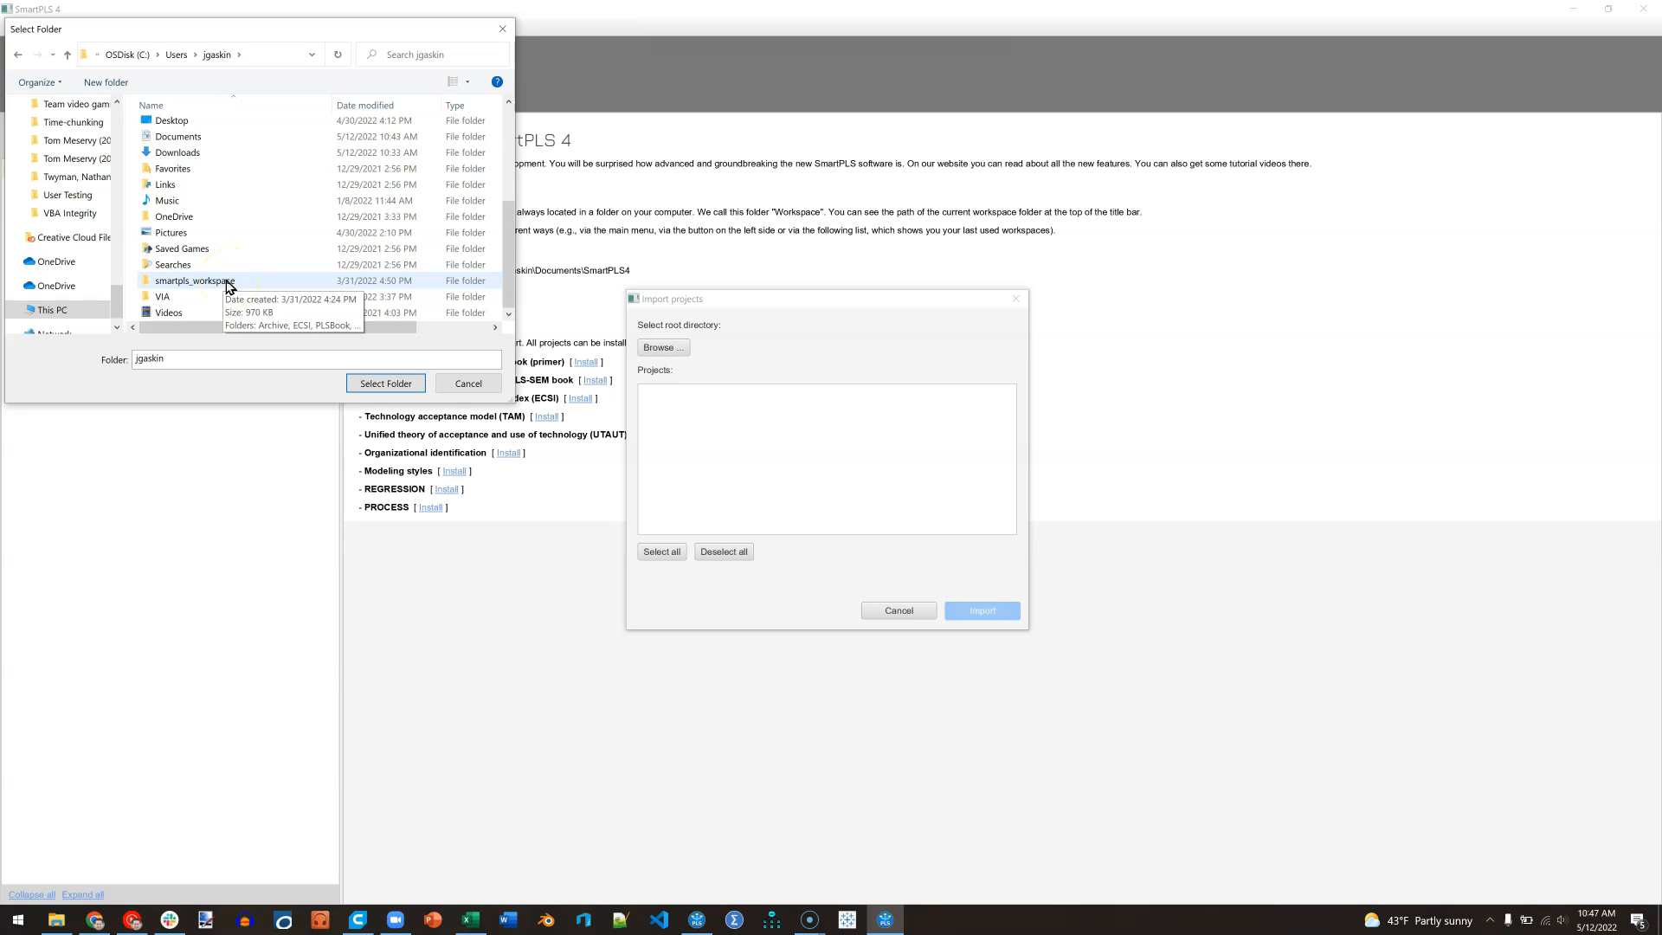
{"action": "left_click", "coordinate": [195, 280]}
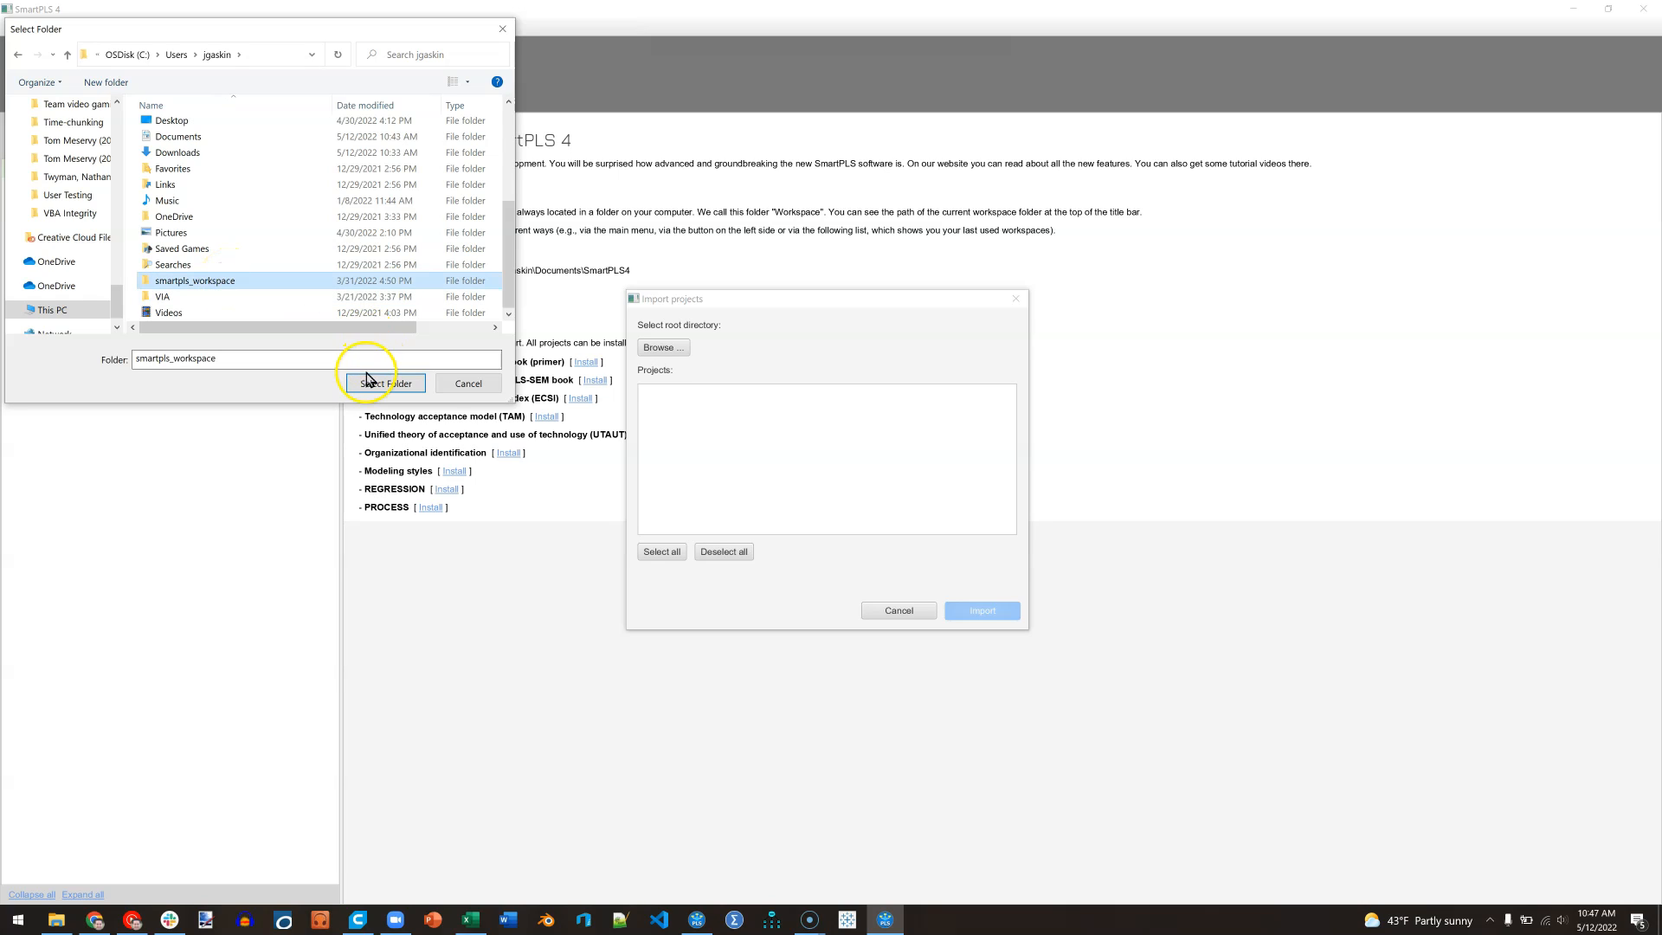
{"action": "left_click", "coordinate": [385, 383]}
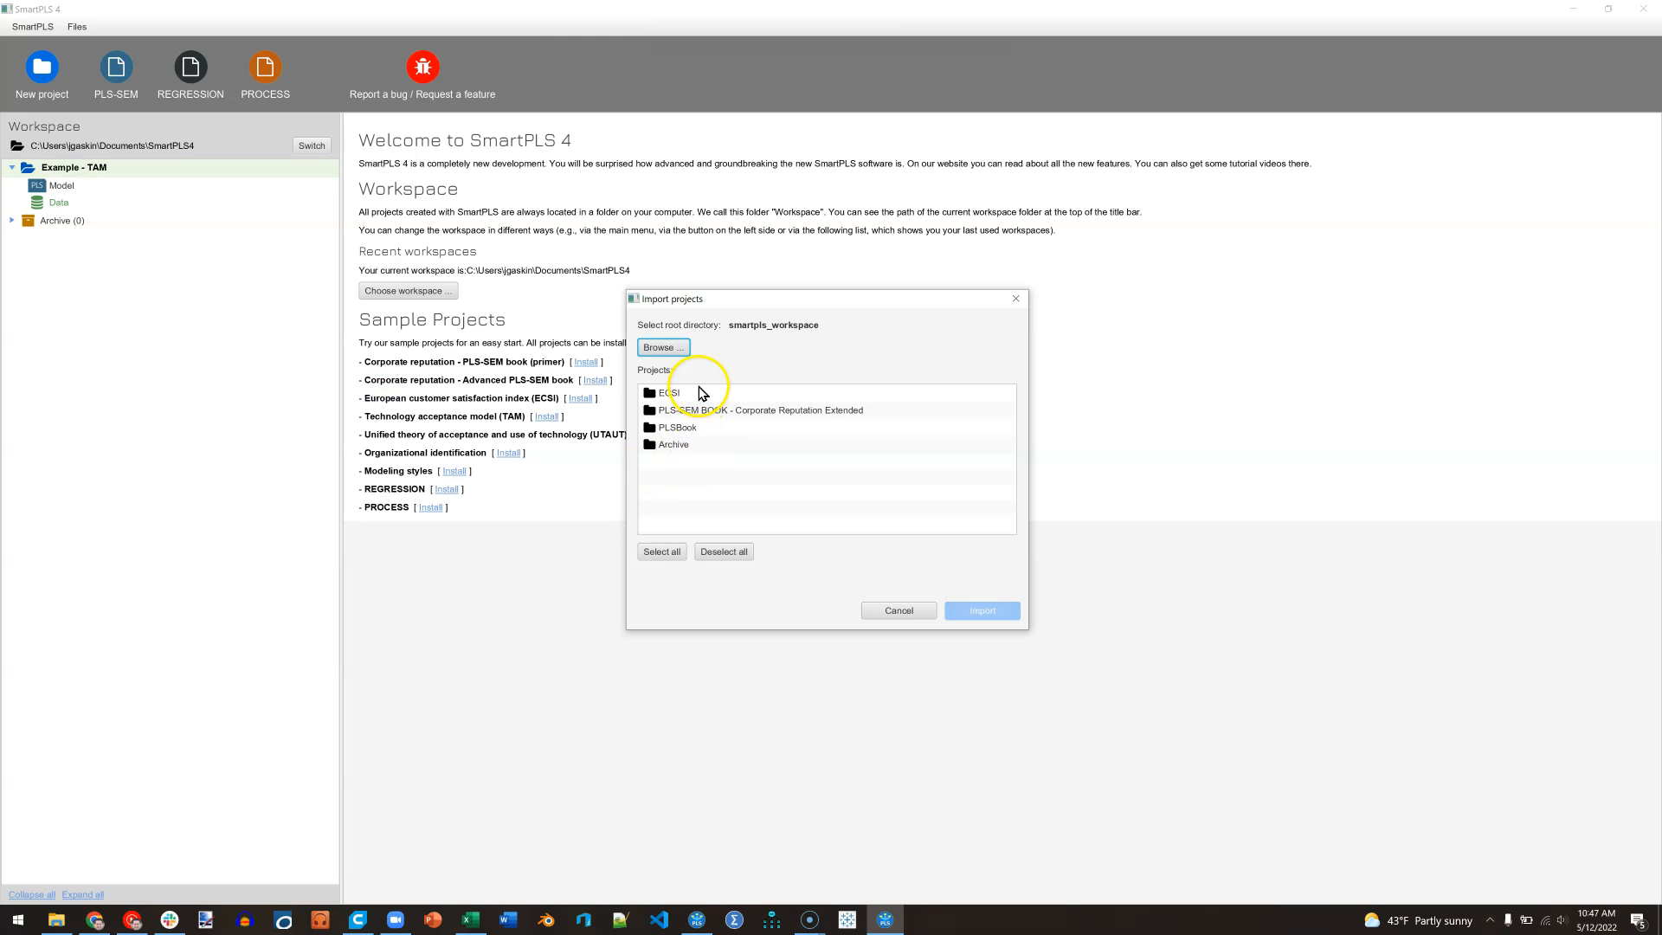
{"action": "mouse_move", "coordinate": [717, 400]}
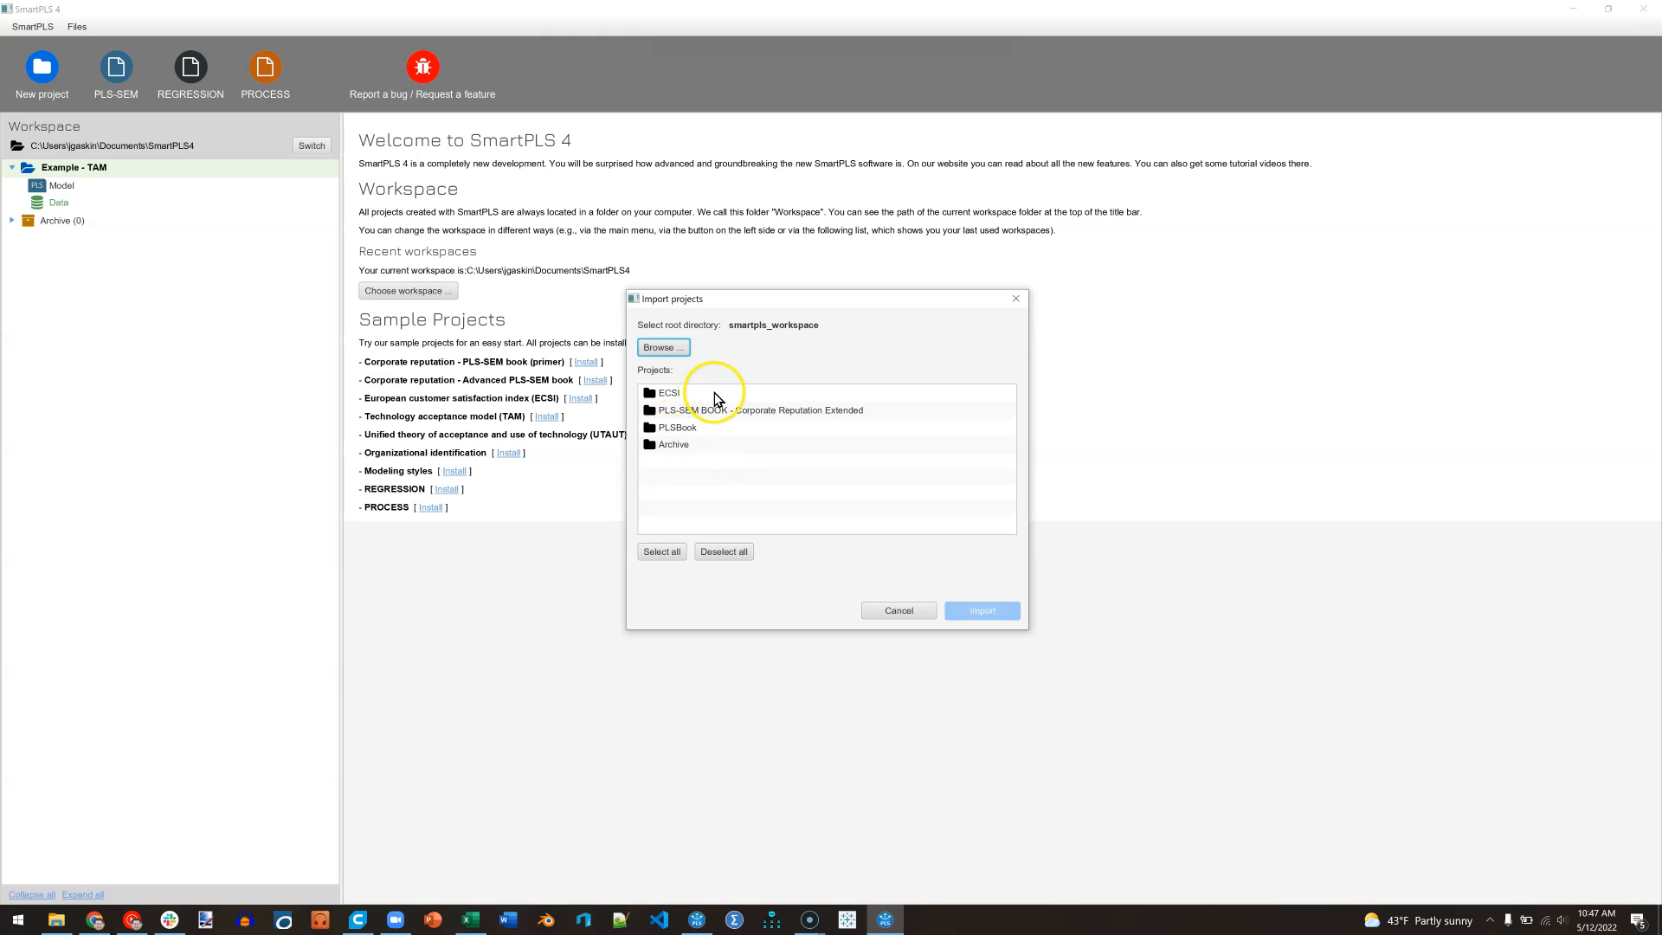
{"action": "mouse_move", "coordinate": [879, 519]}
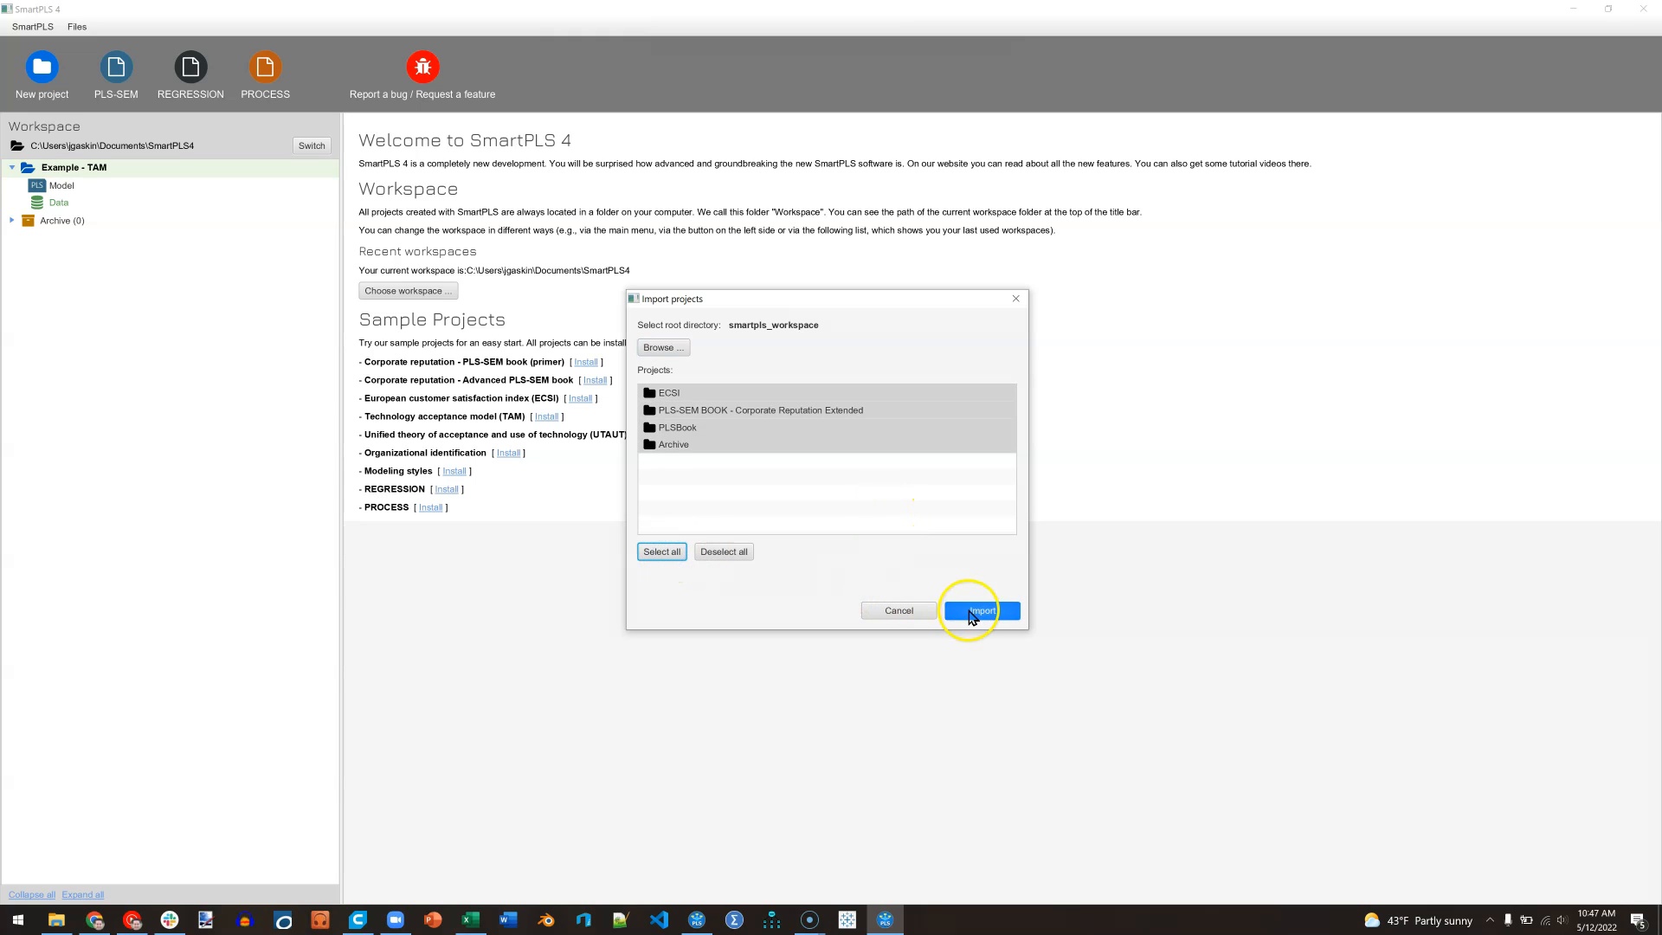
Import ECSI, PLSBook, Archive and Corporate Reputation Extended projects into the workspace
{"action": "left_click", "coordinate": [977, 610]}
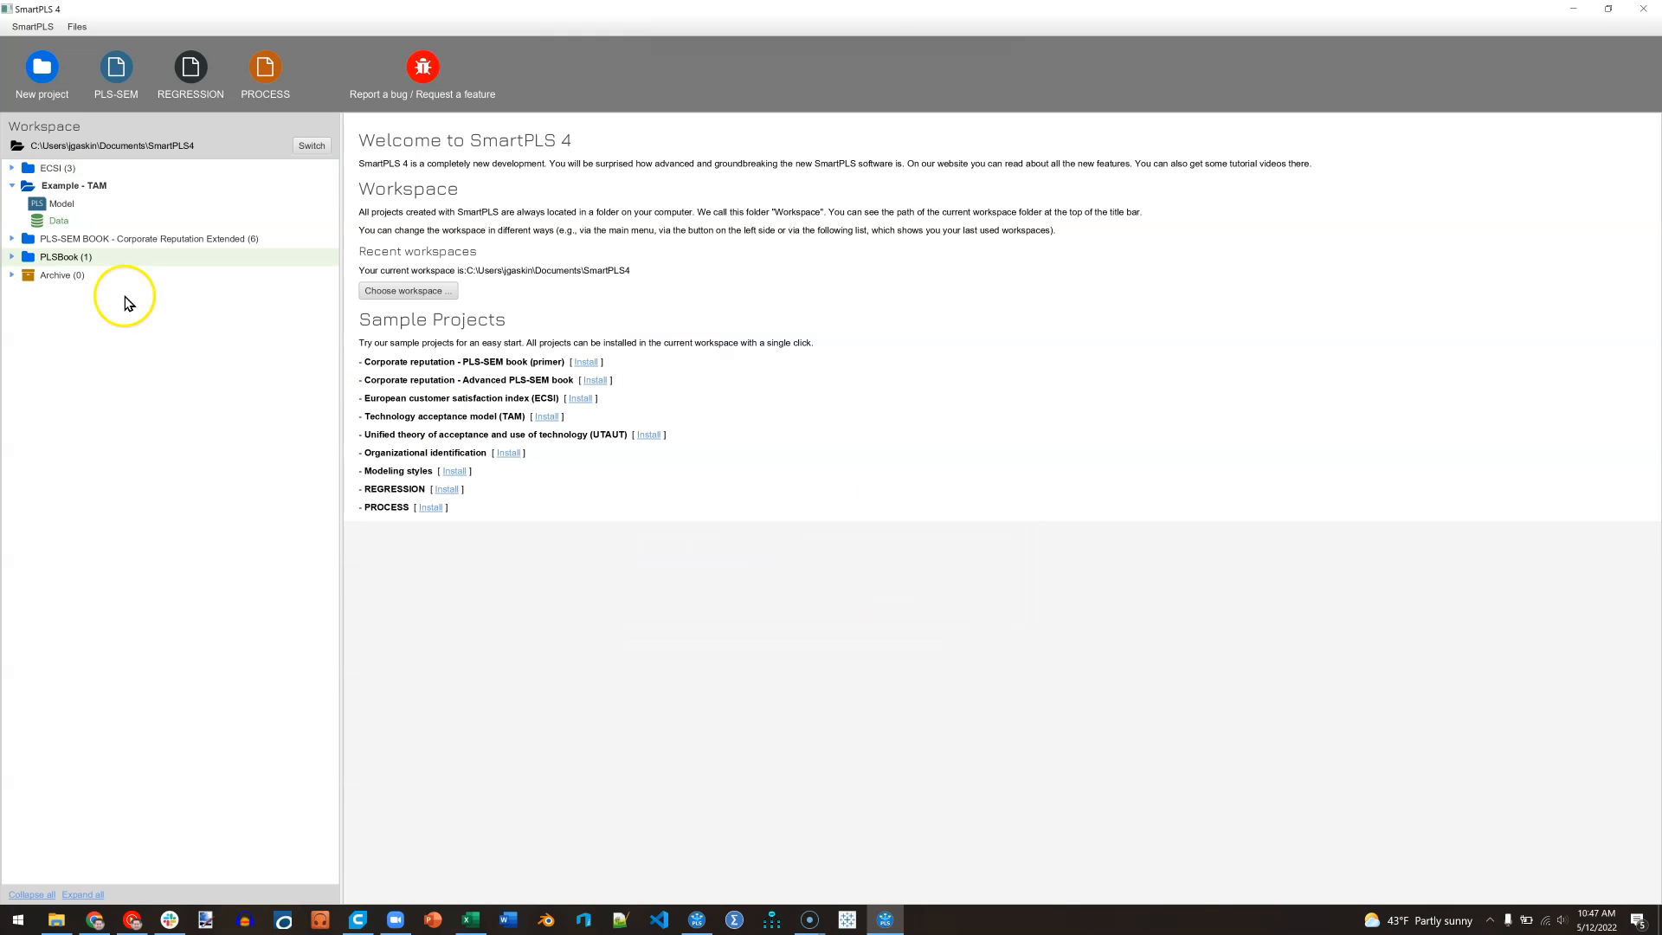
{"action": "left_click", "coordinate": [75, 185]}
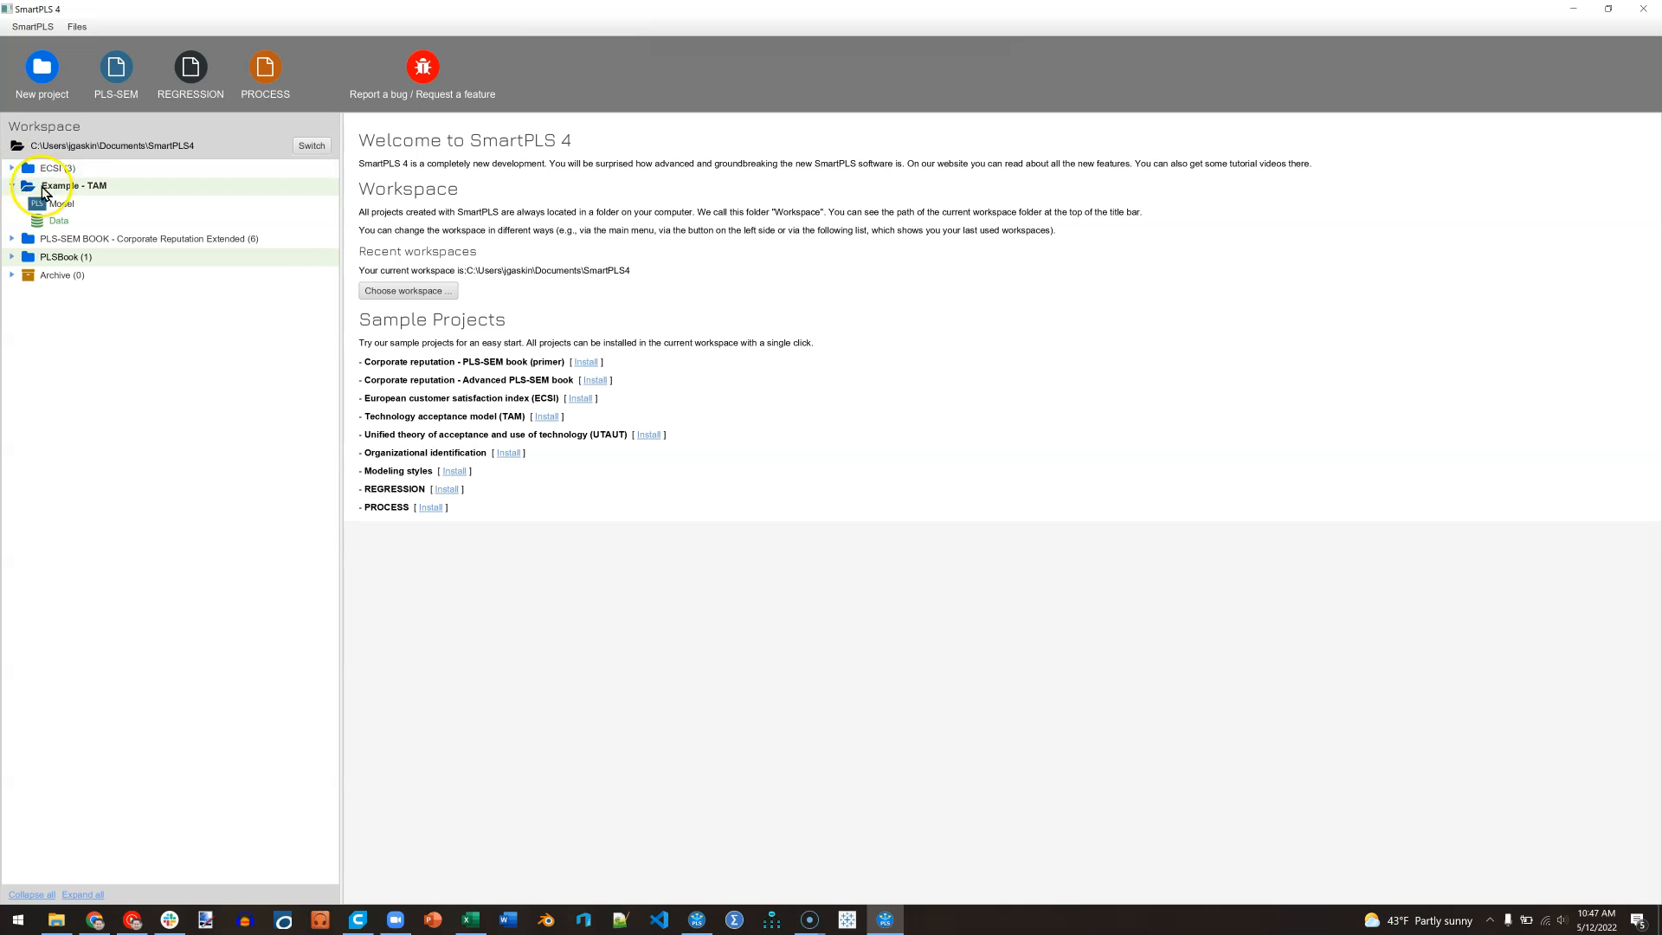
{"action": "mouse_move", "coordinate": [129, 270]}
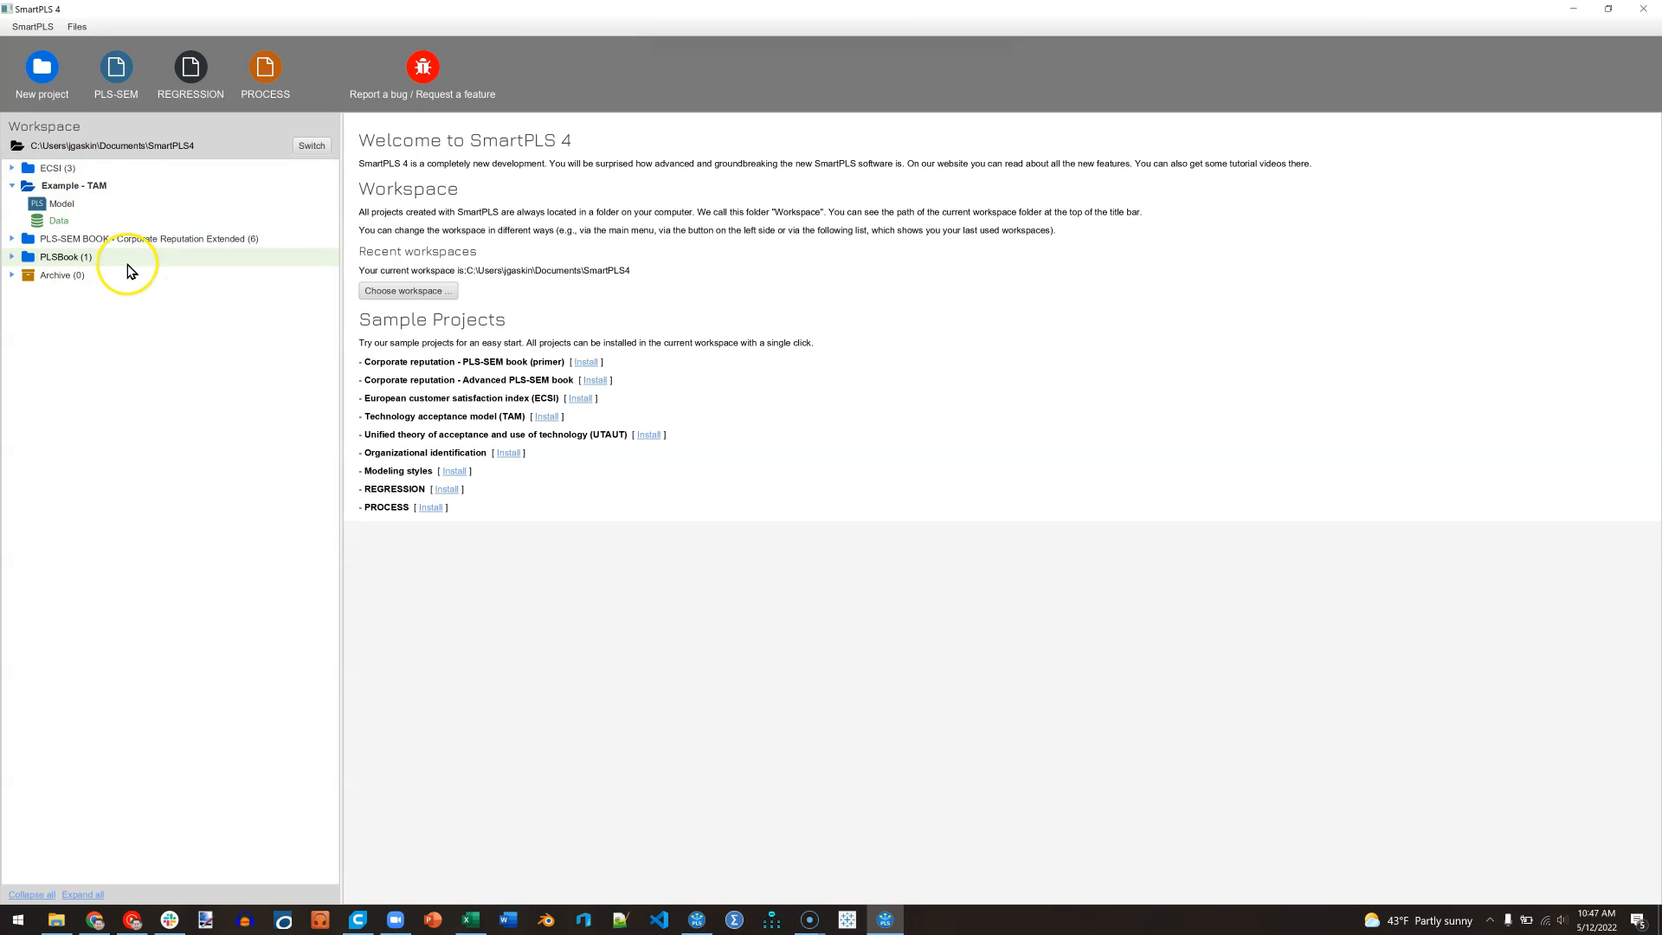